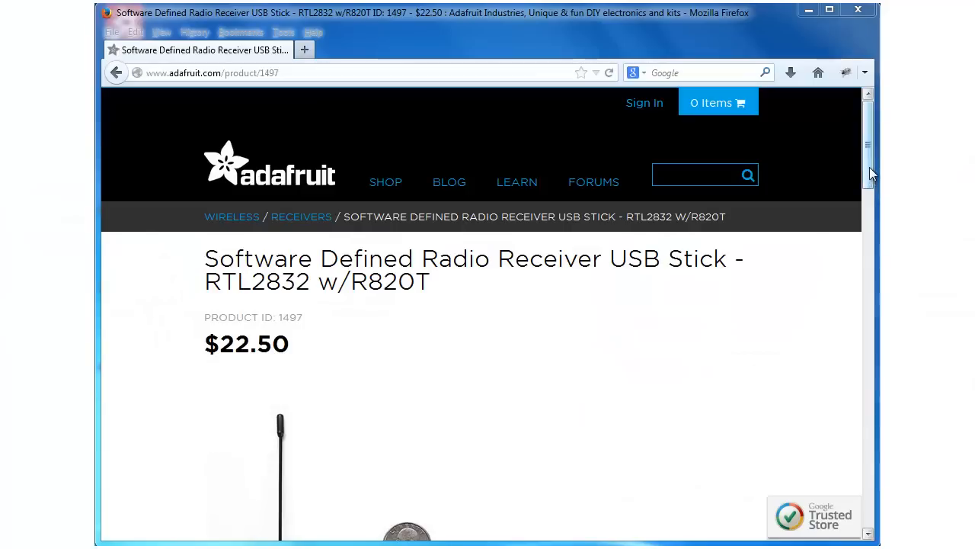
# - Step through the RTL2832 USB stick's product photos, then bring the Description and resource links into view
pyautogui.scroll(-3)
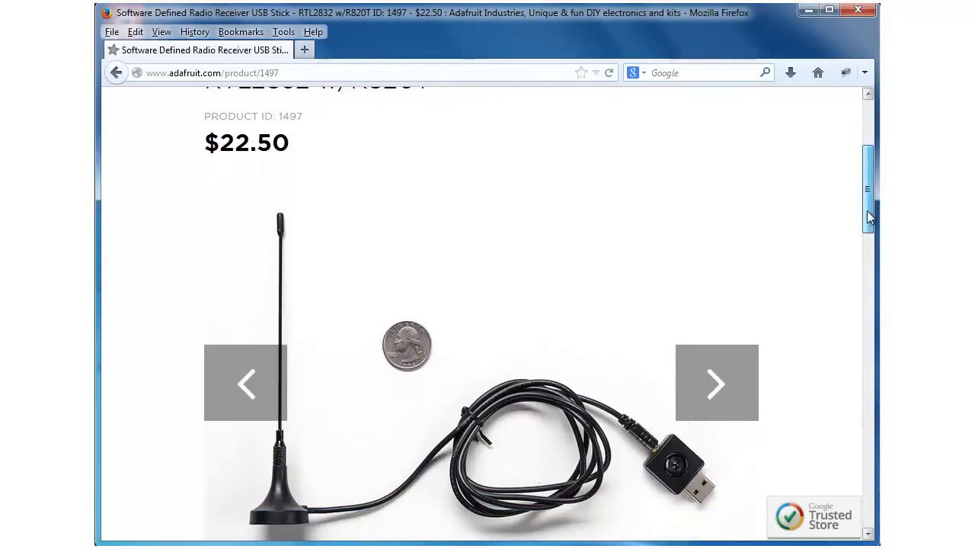
pyautogui.scroll(-3)
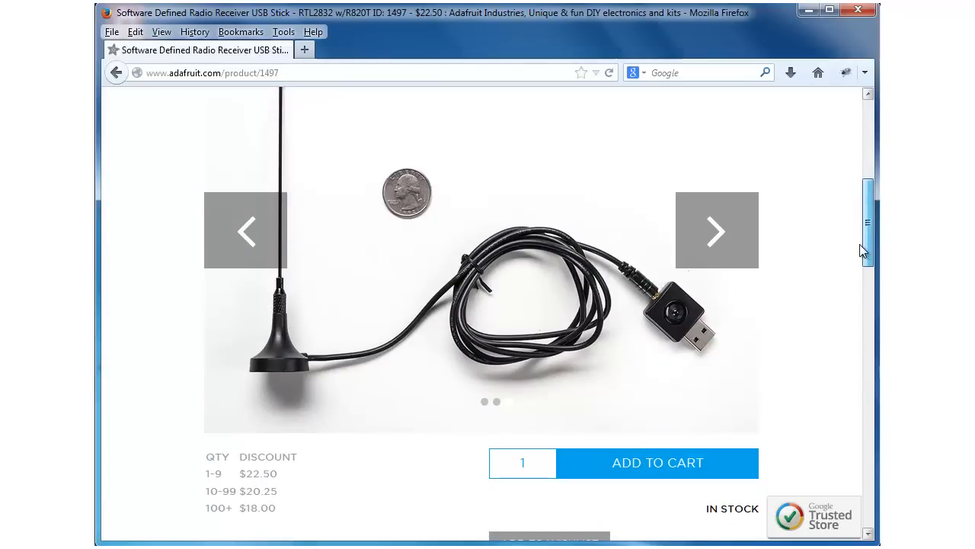
pyautogui.moveTo(769, 247)
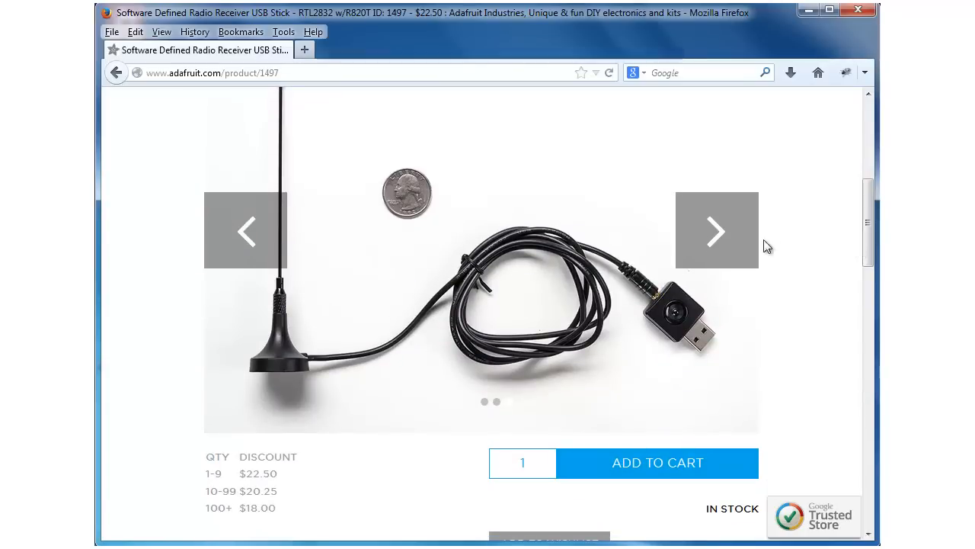
pyautogui.click(716, 230)
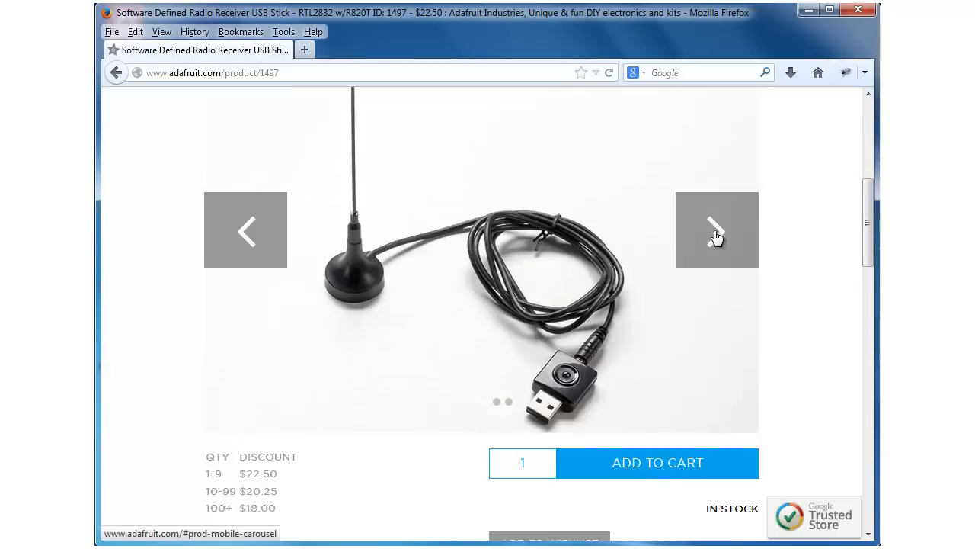
pyautogui.click(716, 231)
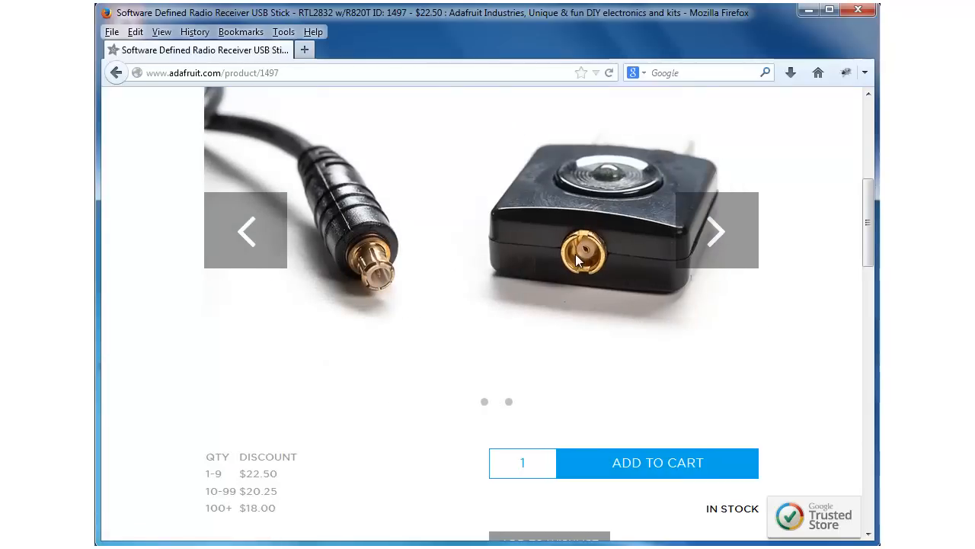
pyautogui.moveTo(381, 301)
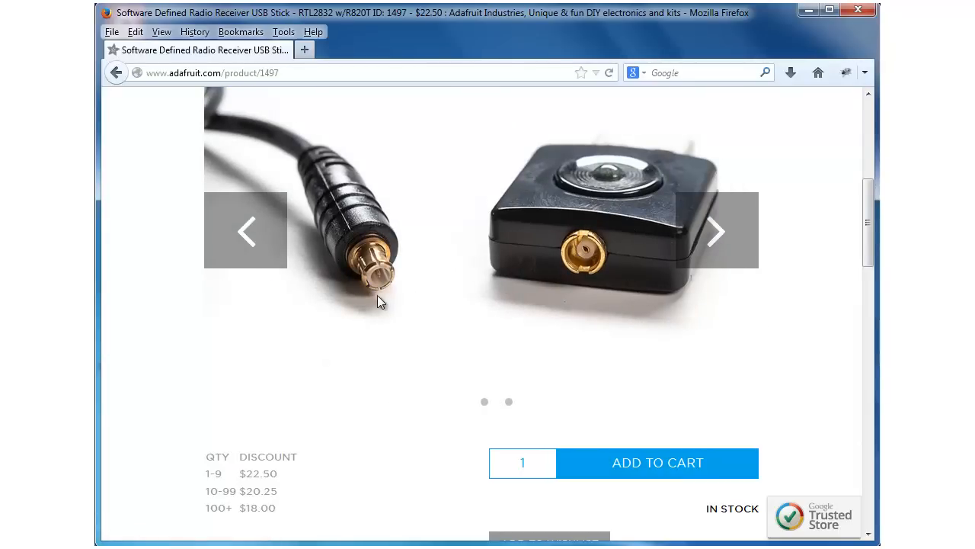
pyautogui.moveTo(872, 256)
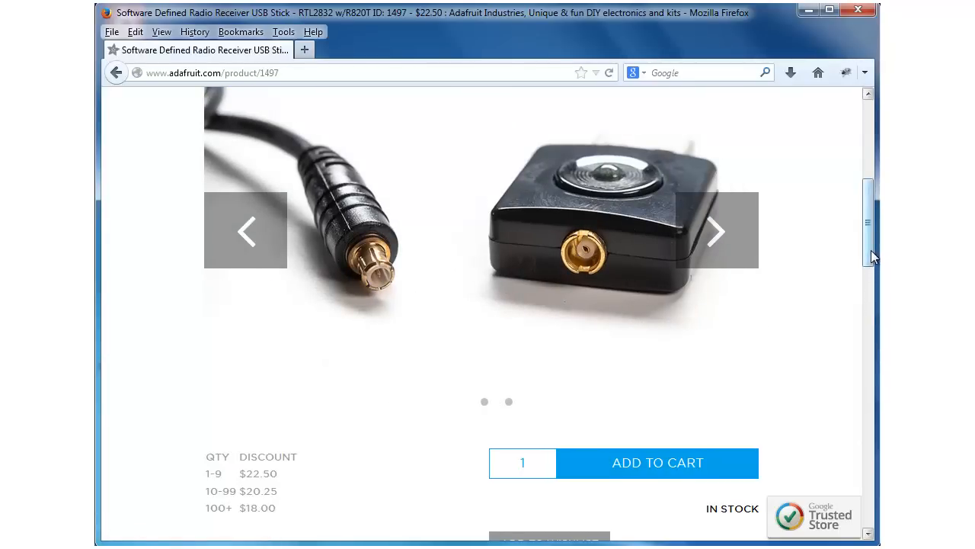
pyautogui.scroll(-3)
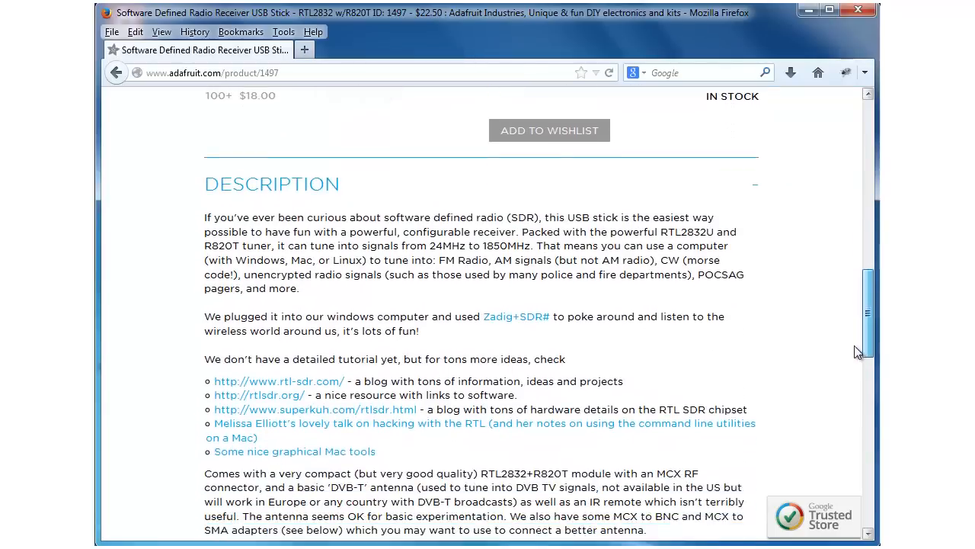
pyautogui.scroll(-3)
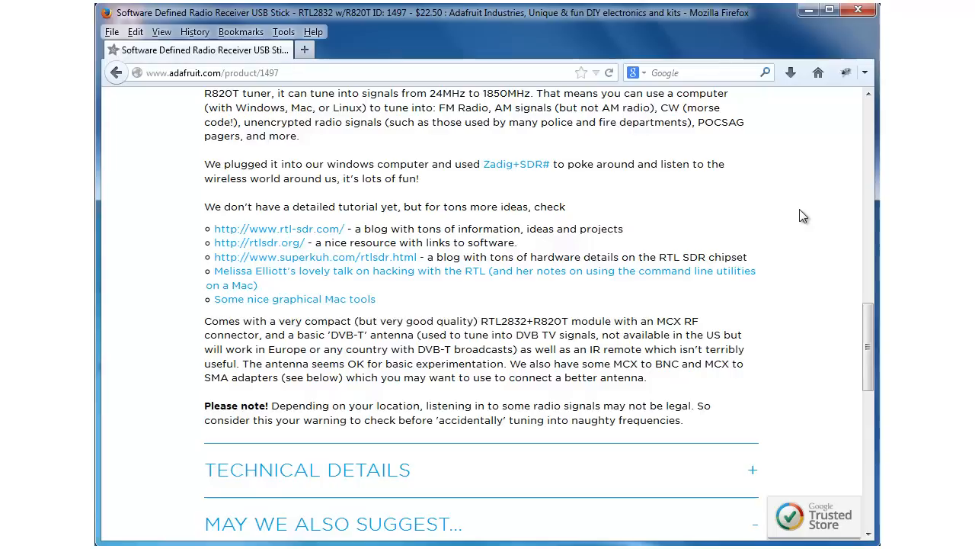
pyautogui.moveTo(765, 209)
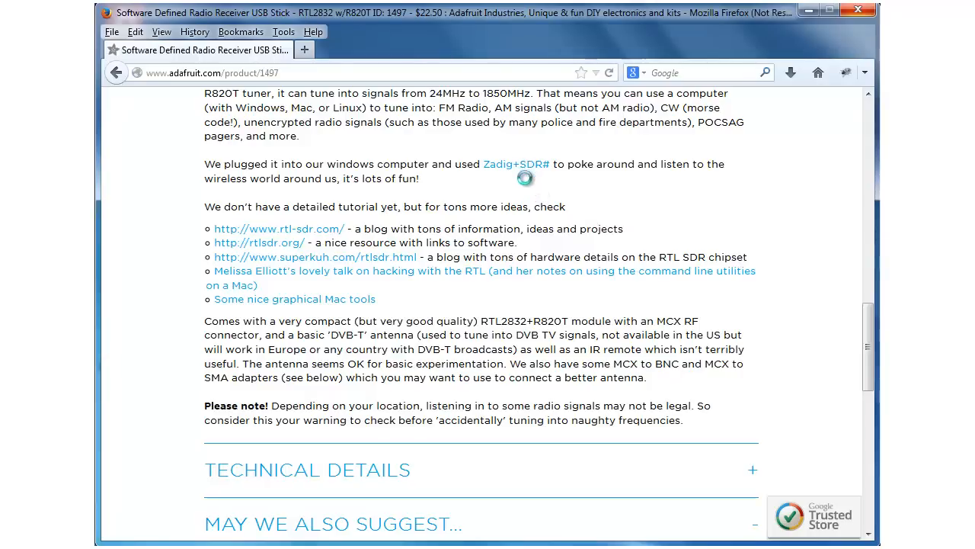
pyautogui.moveTo(515, 167)
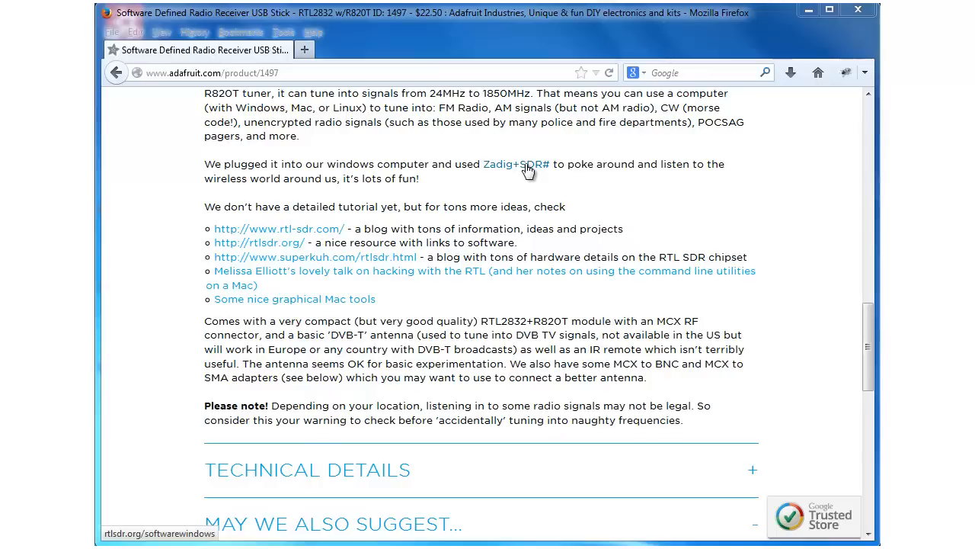
# - Follow the Zadig+SDR# guide link to the rtlsdr.org Windows Software page and its Installing SDR# section
pyautogui.click(514, 165)
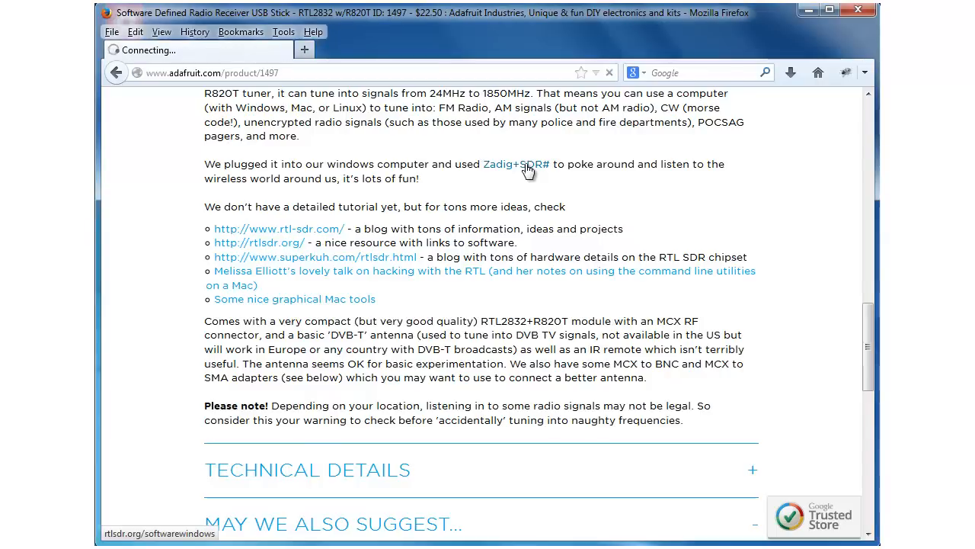
pyautogui.click(259, 242)
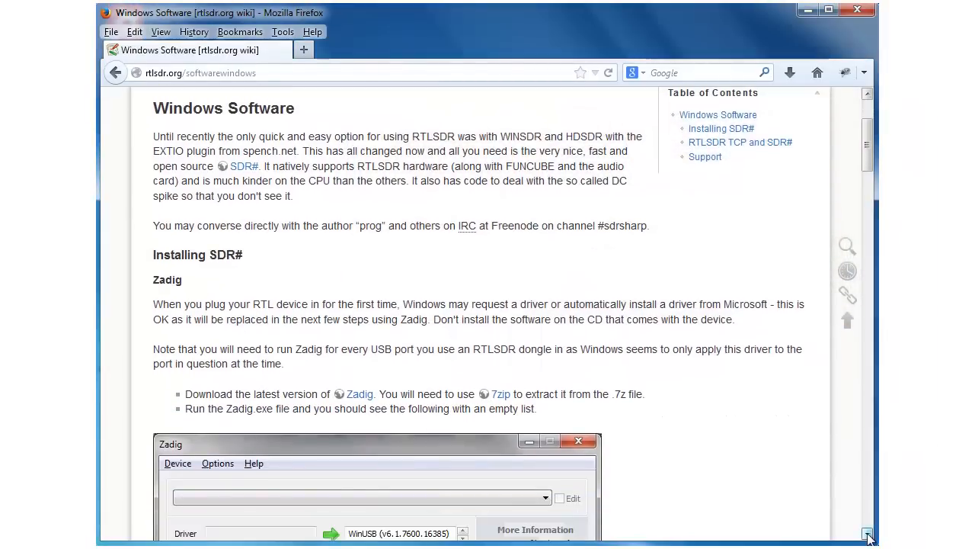
pyautogui.scroll(-3)
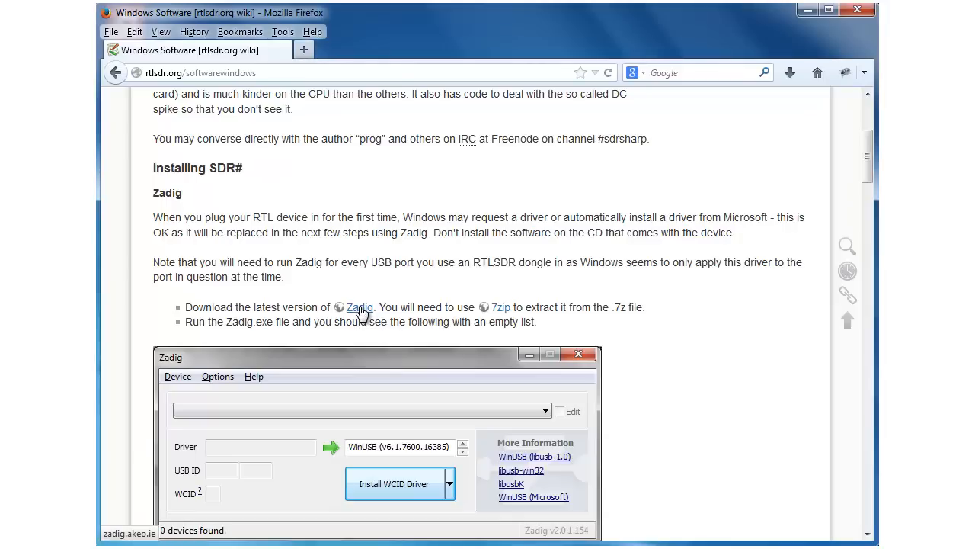
# - Download 'Zadig for Windows Vista or later' from the Zadig site and launch it from Firefox's downloads
pyautogui.click(360, 308)
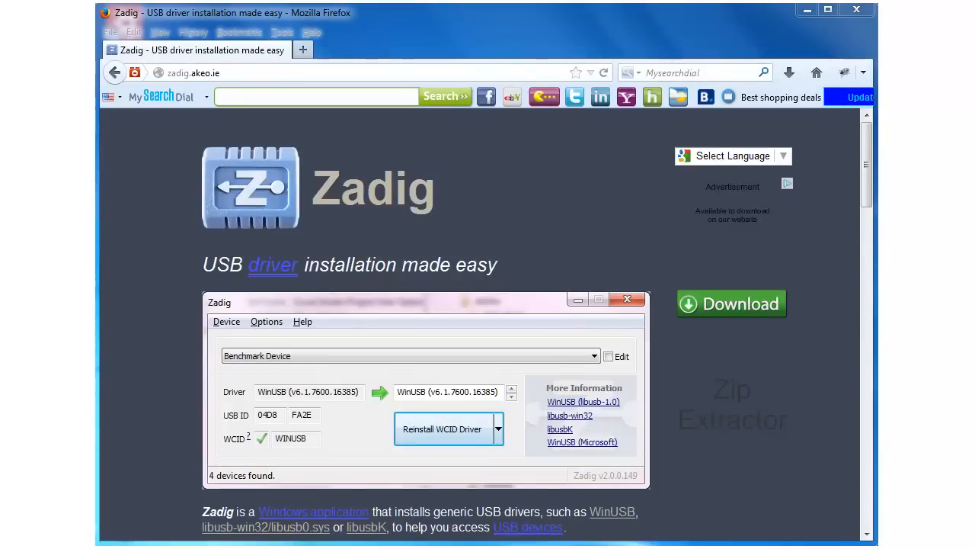
pyautogui.moveTo(707, 314)
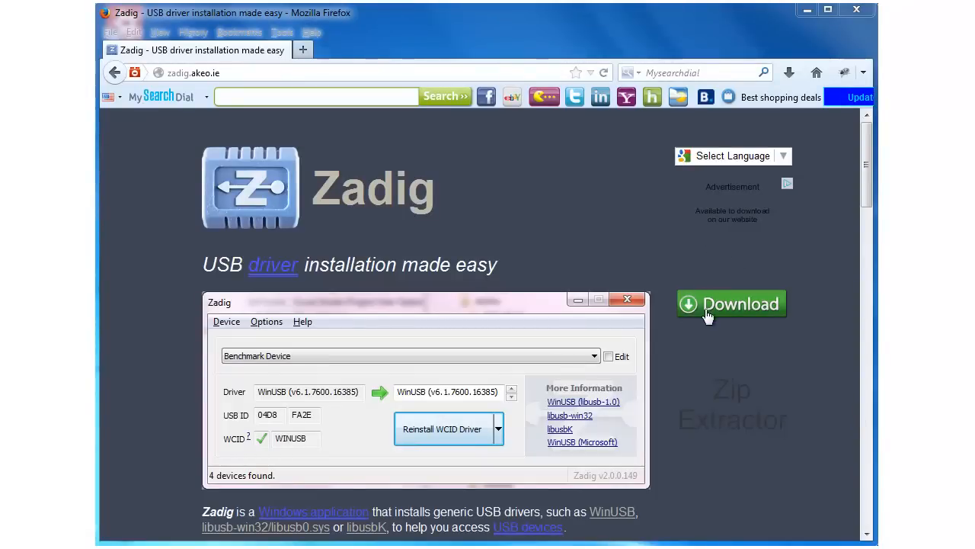
pyautogui.moveTo(728, 324)
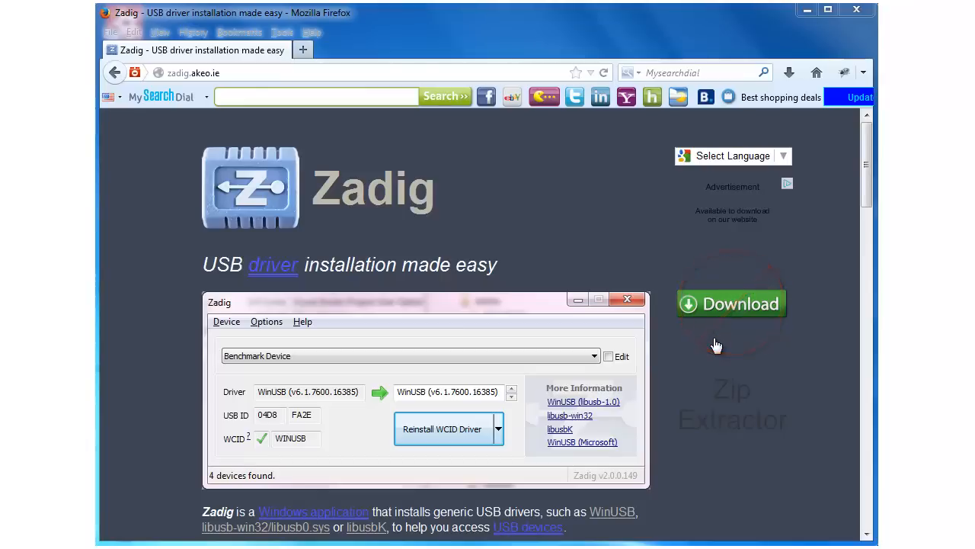
pyautogui.moveTo(793, 402)
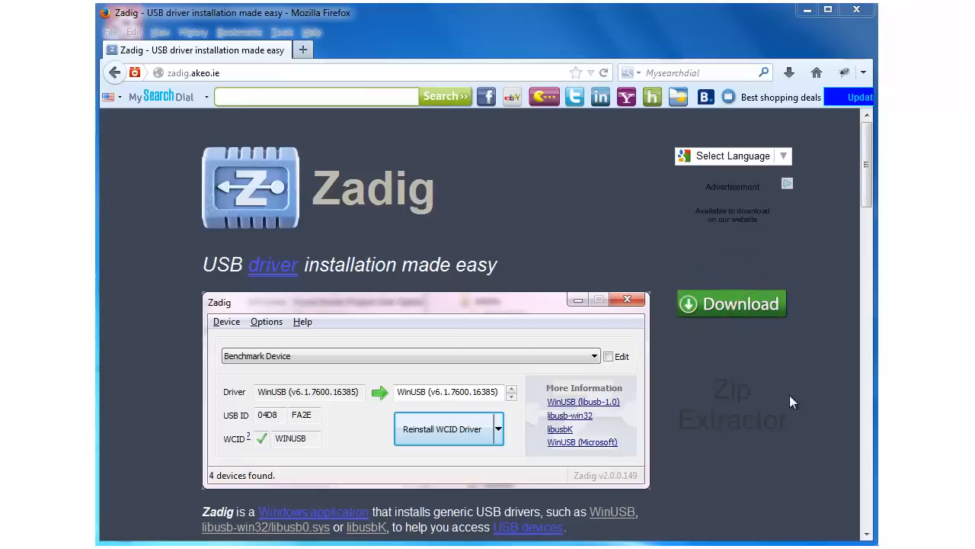
pyautogui.scroll(-3)
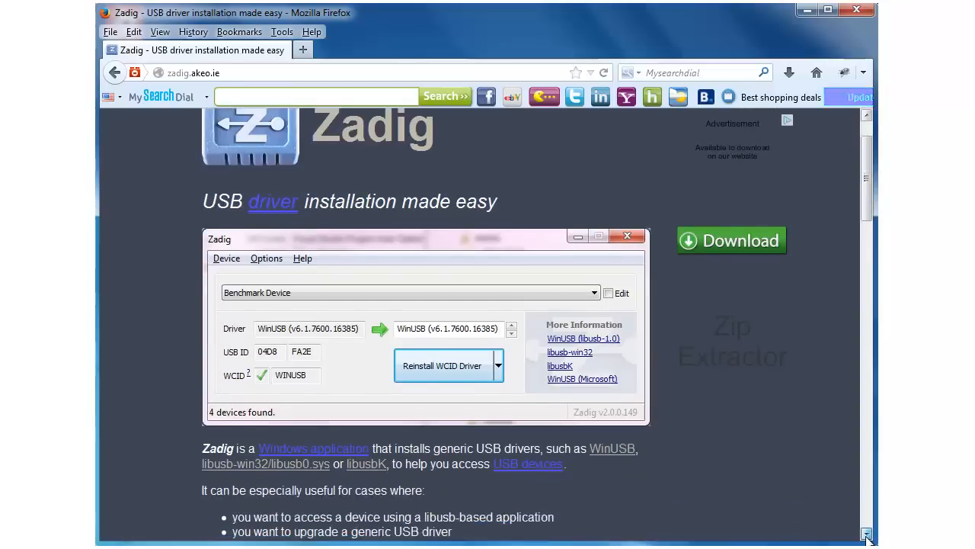
pyautogui.scroll(-3)
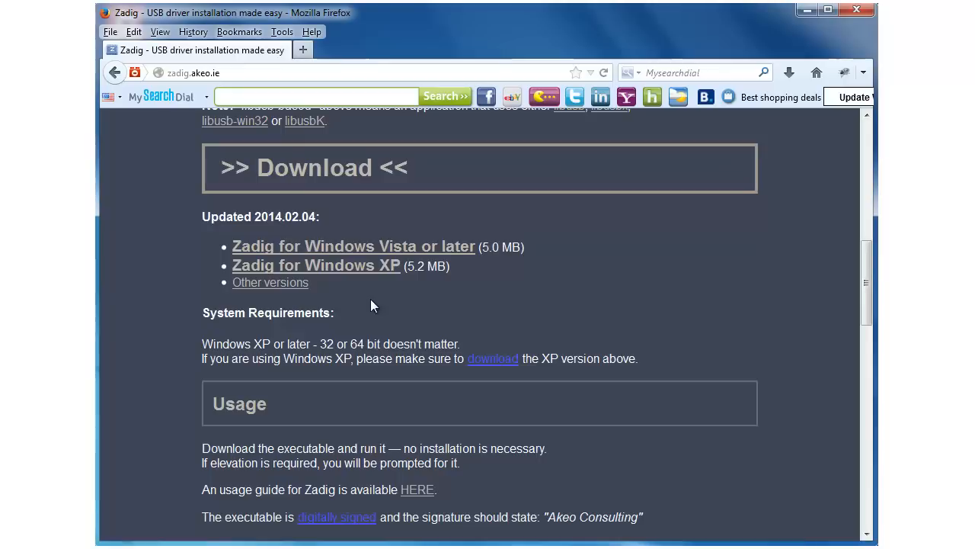
pyautogui.moveTo(317, 265)
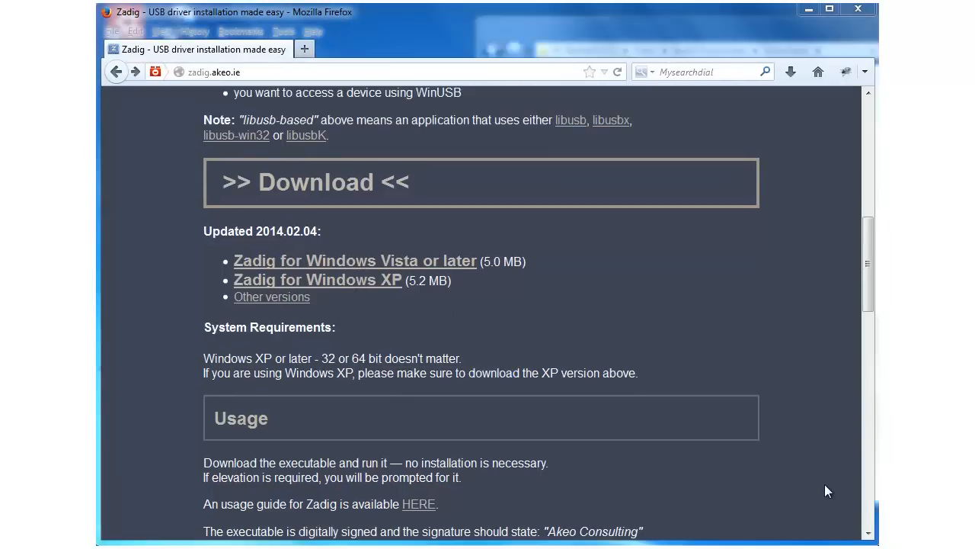
pyautogui.moveTo(358, 299)
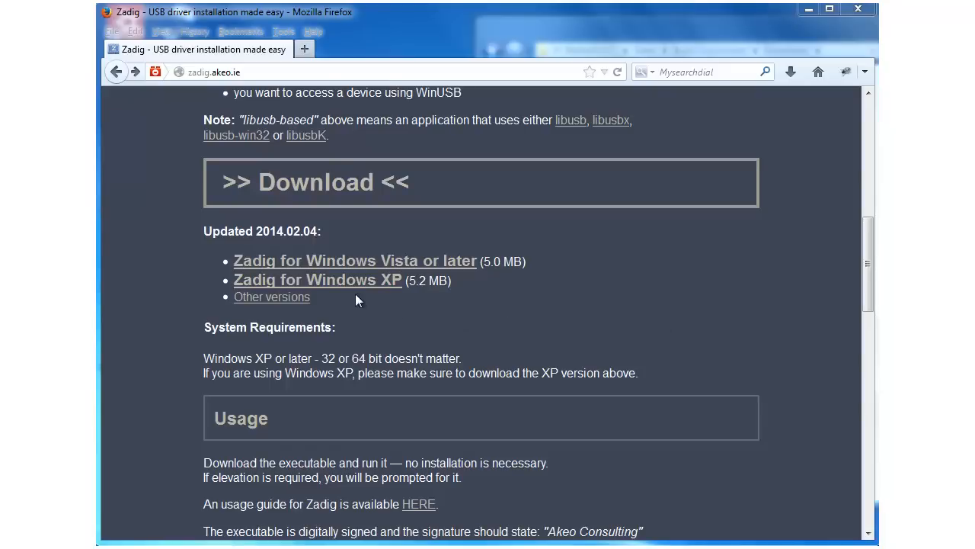
pyautogui.moveTo(355, 260)
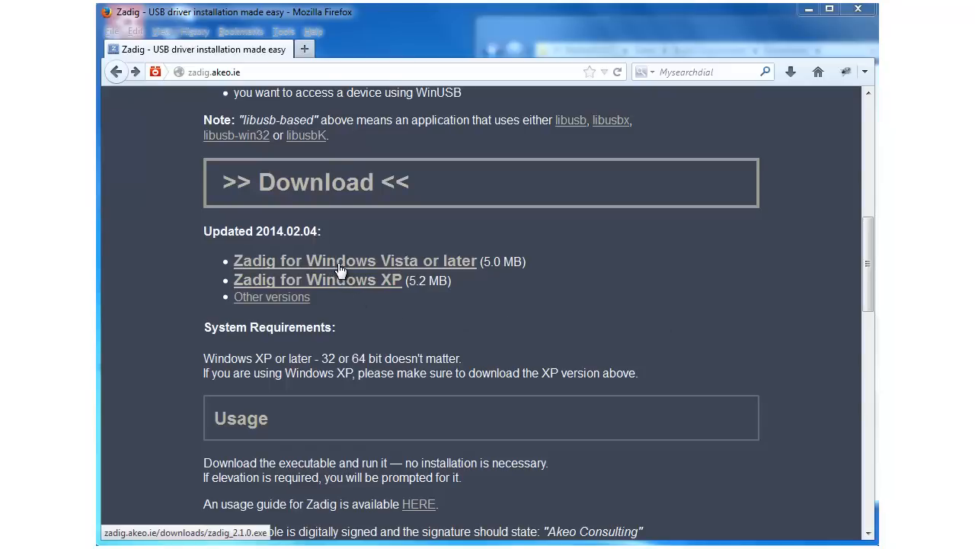
pyautogui.click(355, 260)
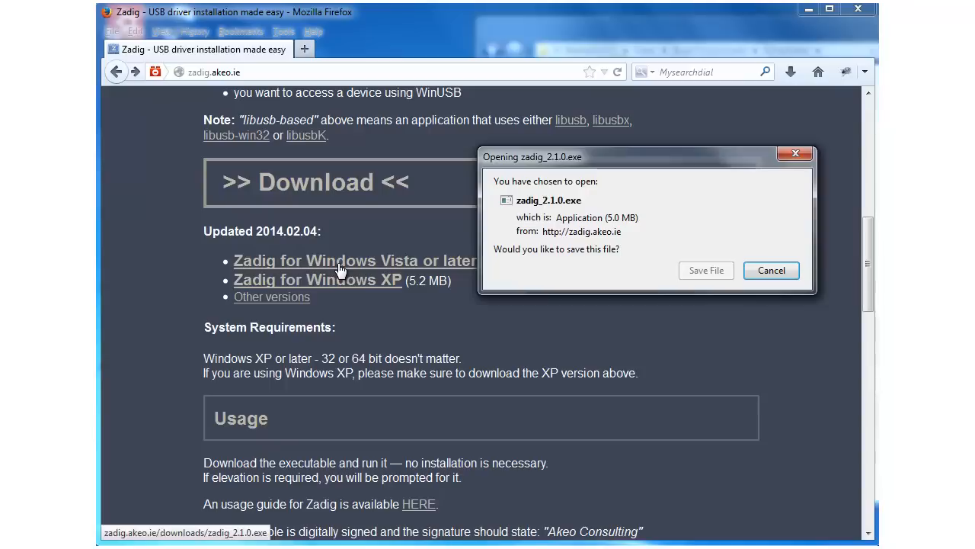
pyautogui.moveTo(704, 272)
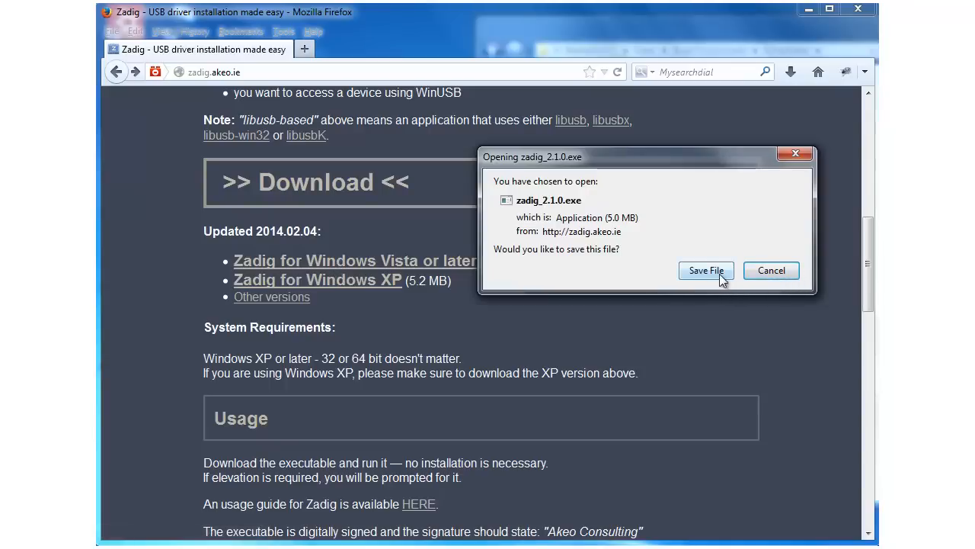
pyautogui.click(704, 272)
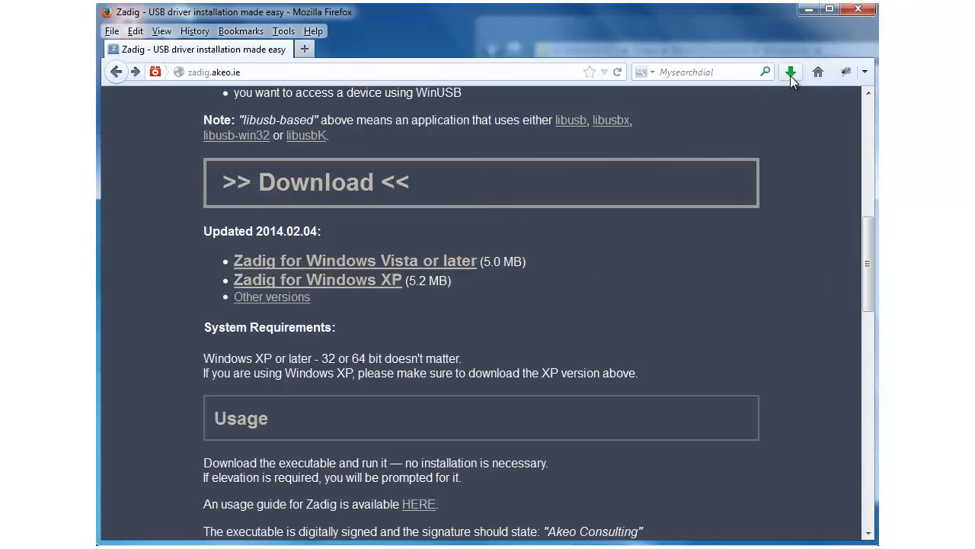
pyautogui.click(791, 72)
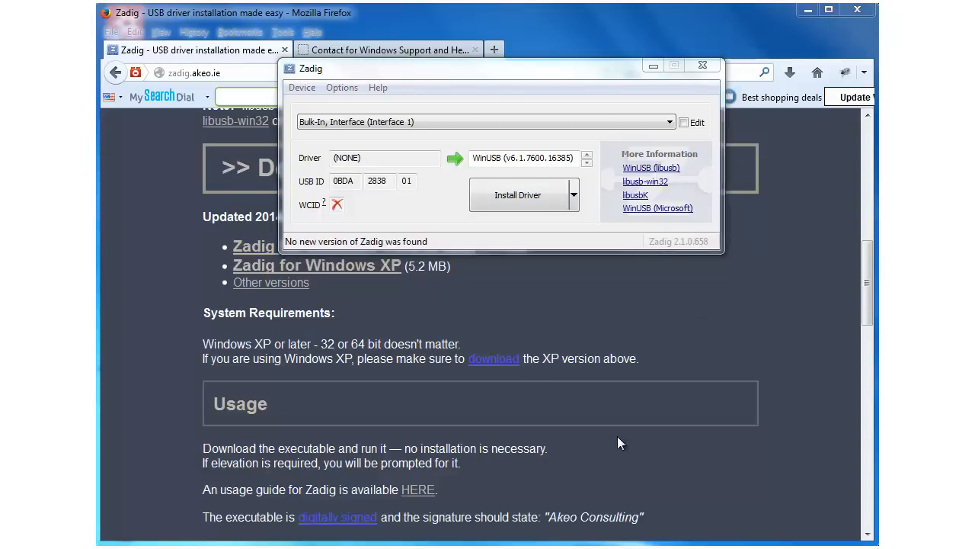
pyautogui.moveTo(342, 87)
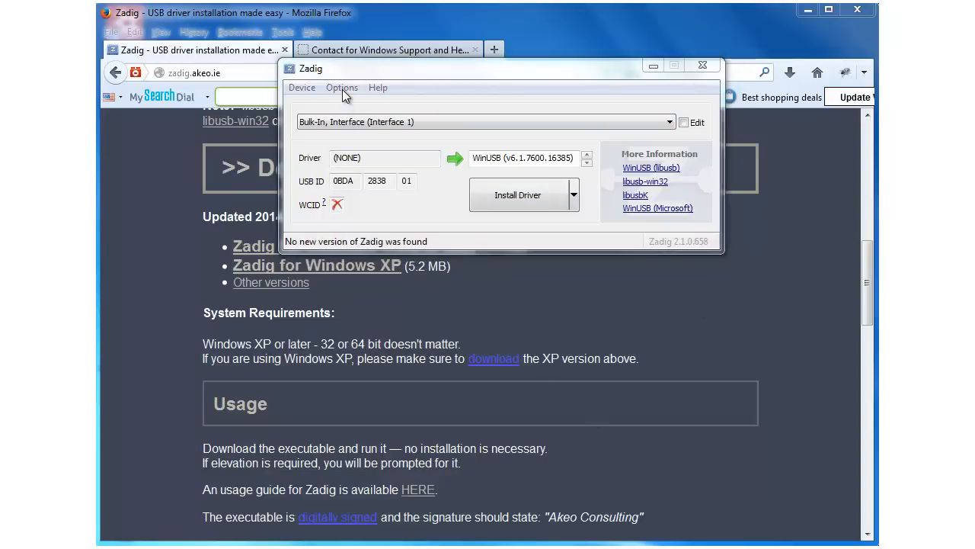
# - Enable List All Devices and select 'Bulk-In, Interface (Interface 0)' for WinUSB driver replacement
pyautogui.click(342, 87)
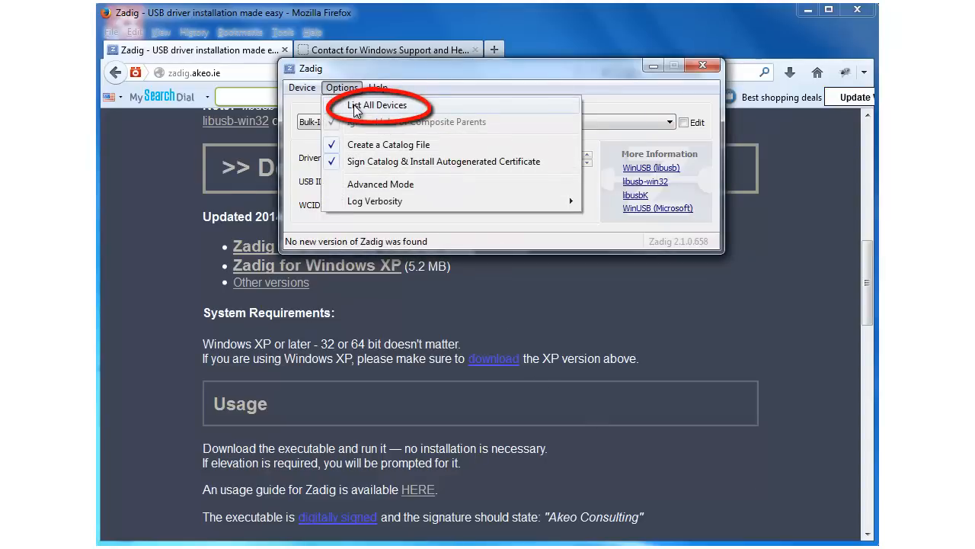
pyautogui.click(378, 105)
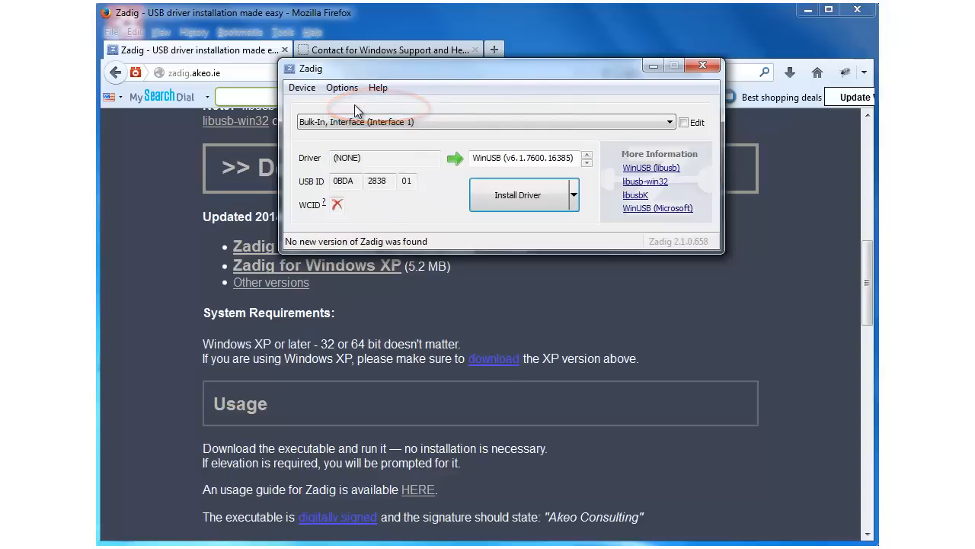
pyautogui.click(669, 122)
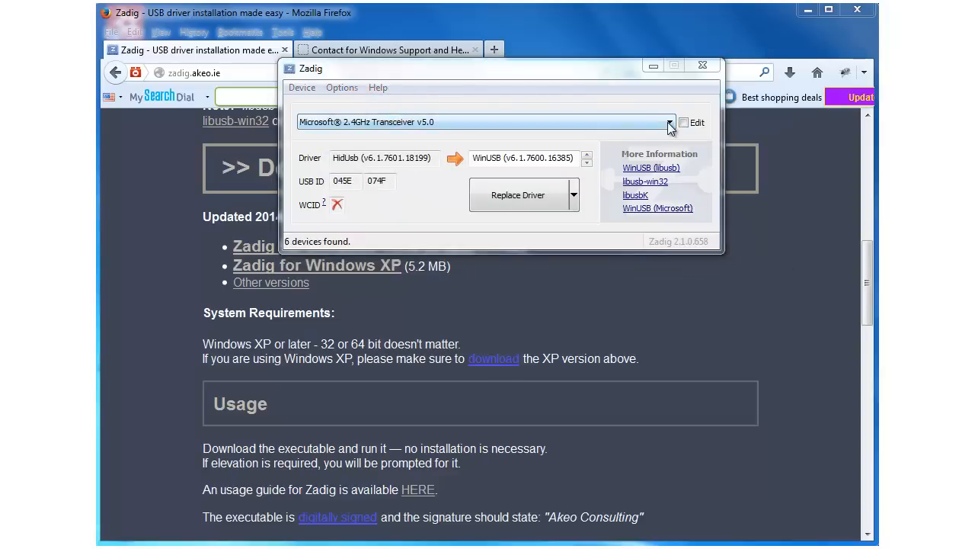
pyautogui.click(669, 122)
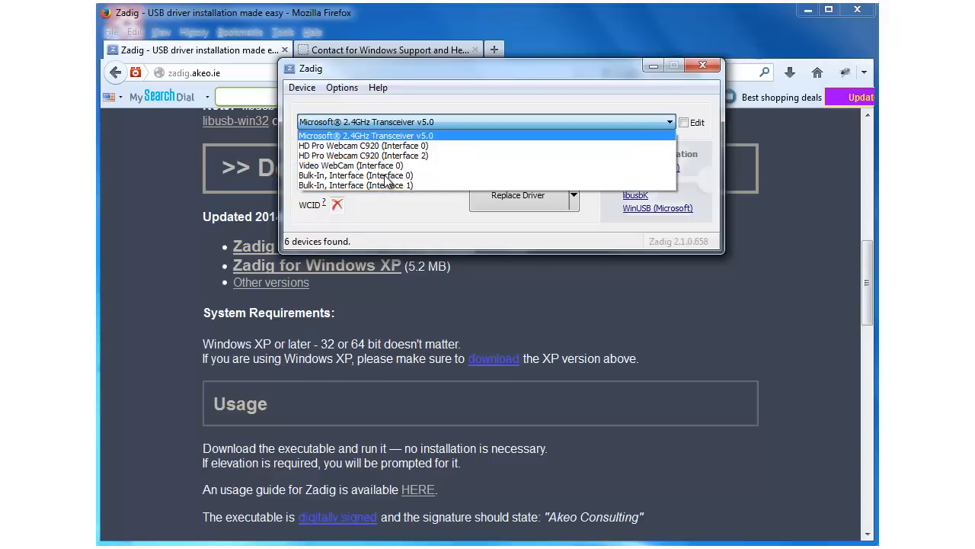
pyautogui.moveTo(354, 175)
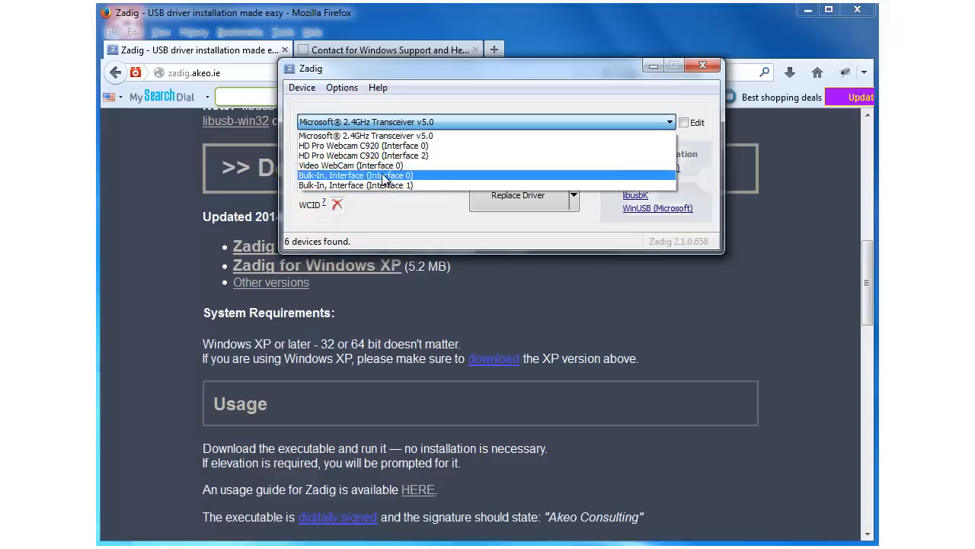
pyautogui.click(356, 175)
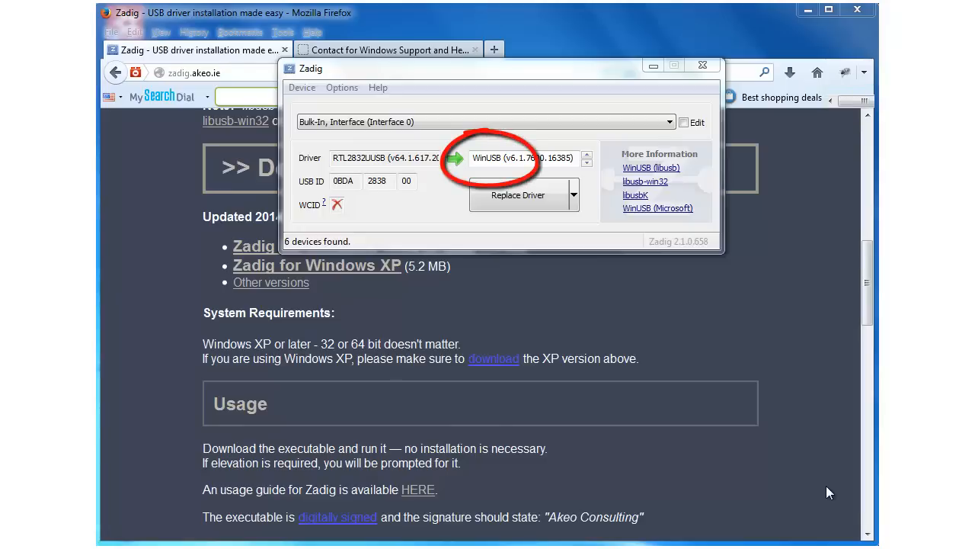
# - Return to the rtlsdr.org Windows Software tab and follow its USB hardware table link
pyautogui.click(388, 49)
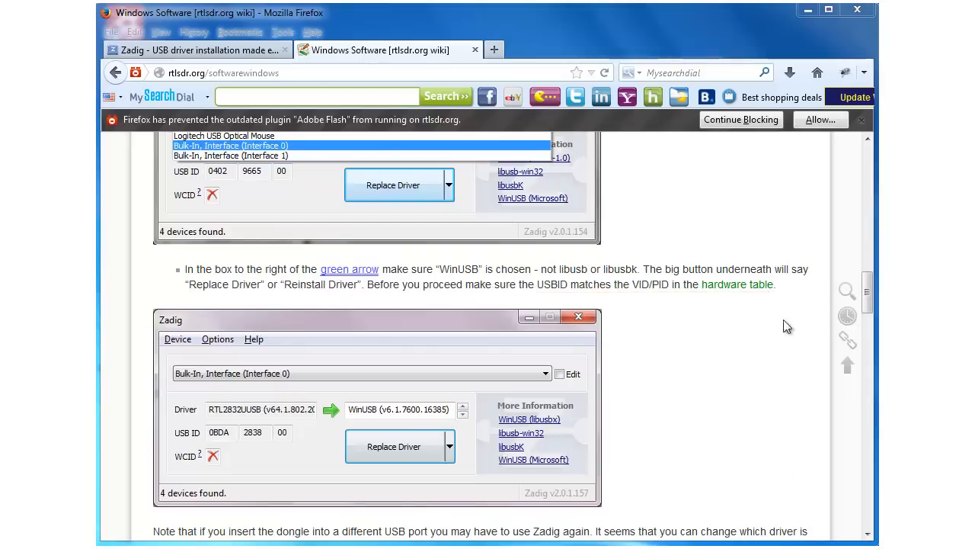
pyautogui.click(738, 285)
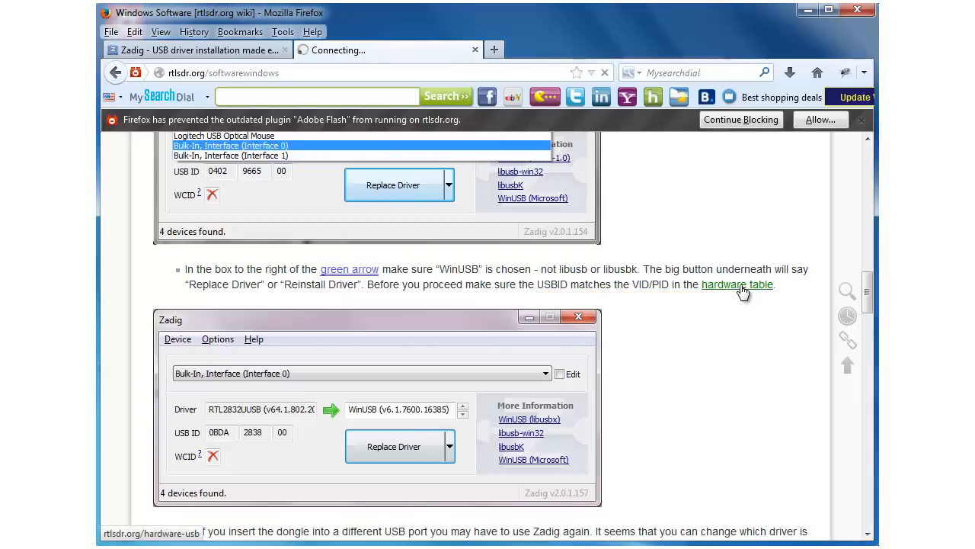
pyautogui.click(737, 285)
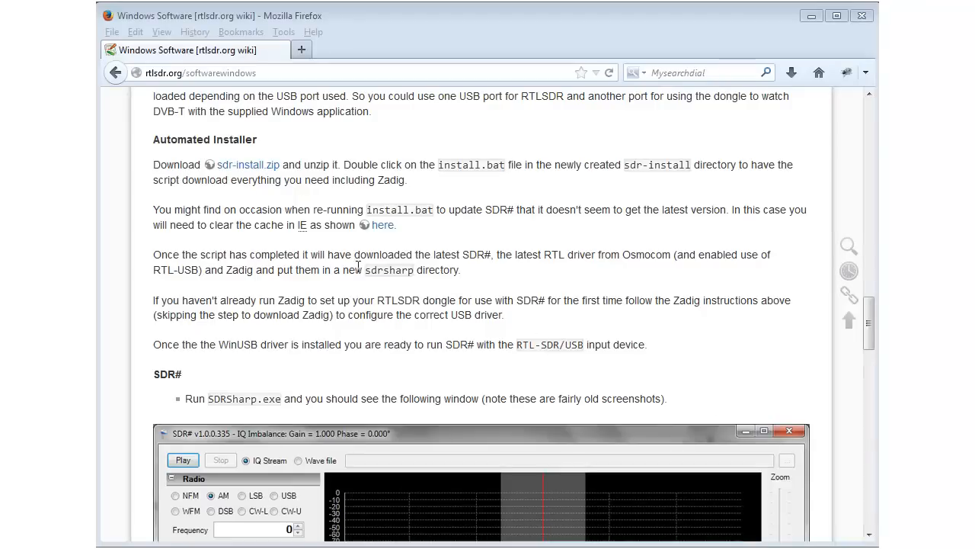
pyautogui.moveTo(247, 165)
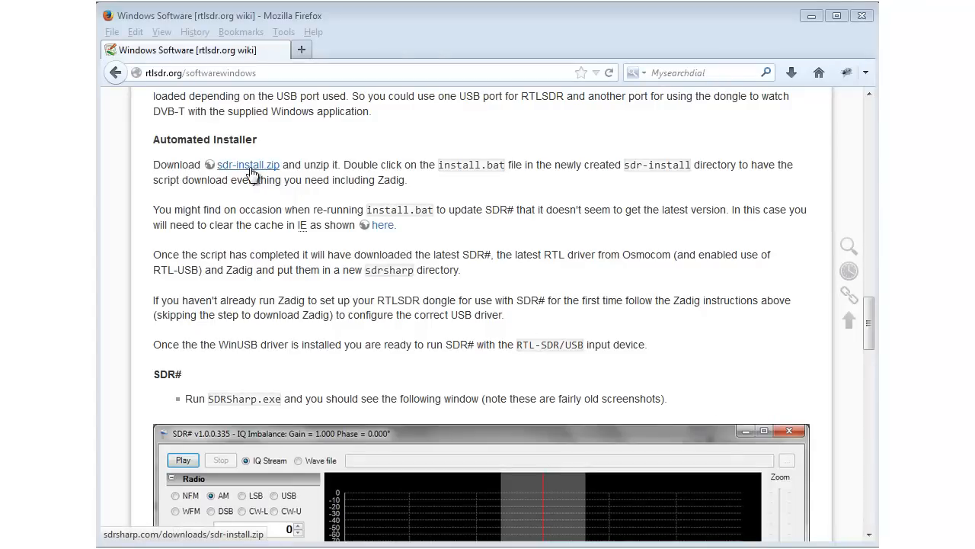
pyautogui.moveTo(247, 165)
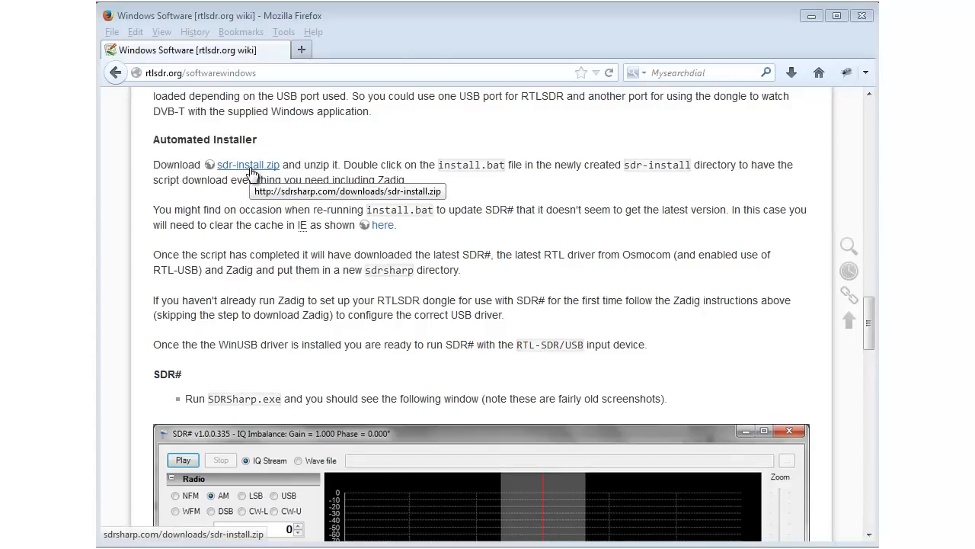
# - Save sdr-install.zip from sdrsharp.com via the wiki link
pyautogui.click(247, 164)
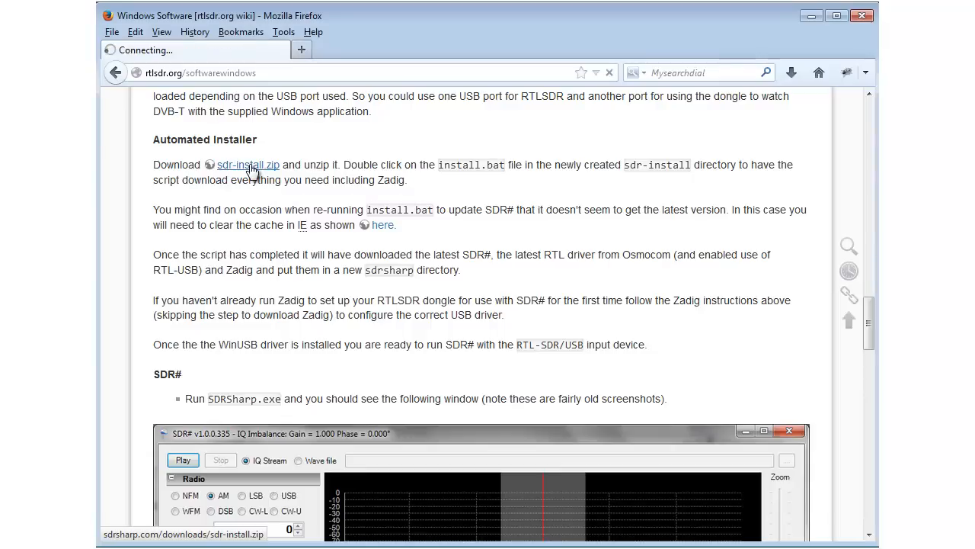
pyautogui.click(247, 165)
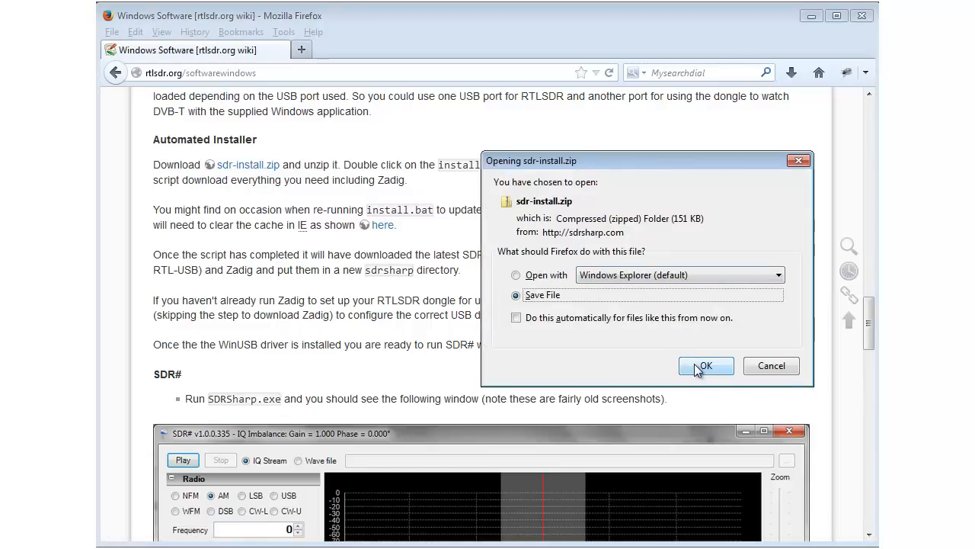
pyautogui.click(701, 366)
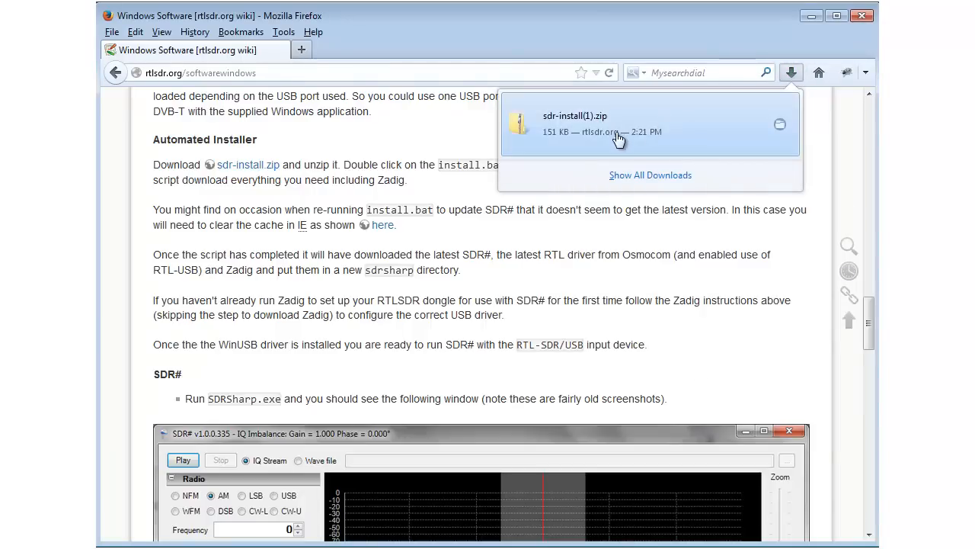
pyautogui.moveTo(618, 137)
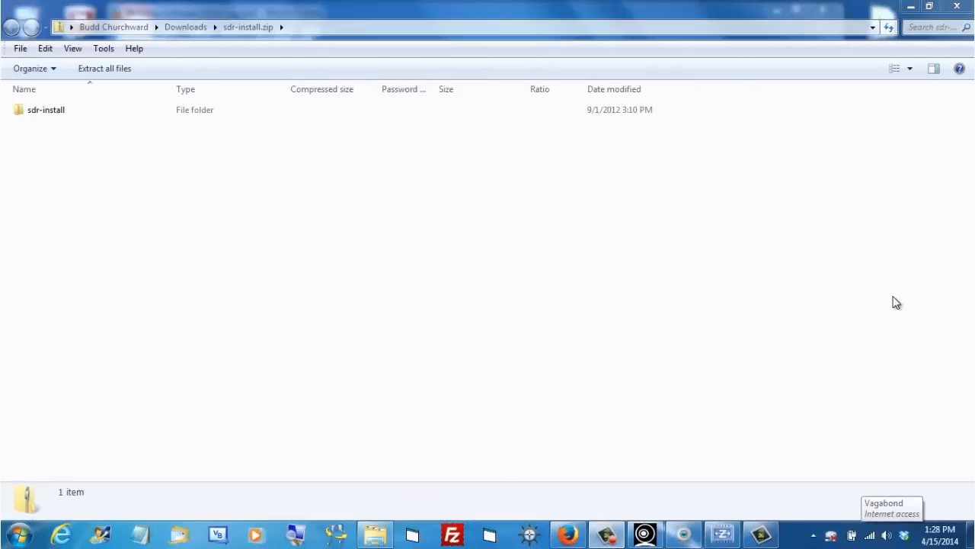
pyautogui.moveTo(12, 142)
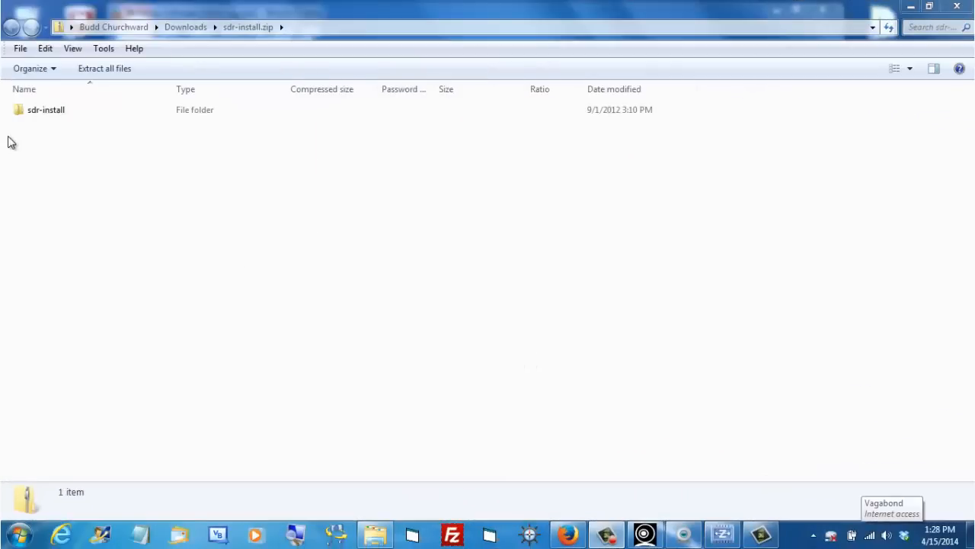
# - Extract all files of sdr-install.zip to the suggested folder
pyautogui.click(46, 110)
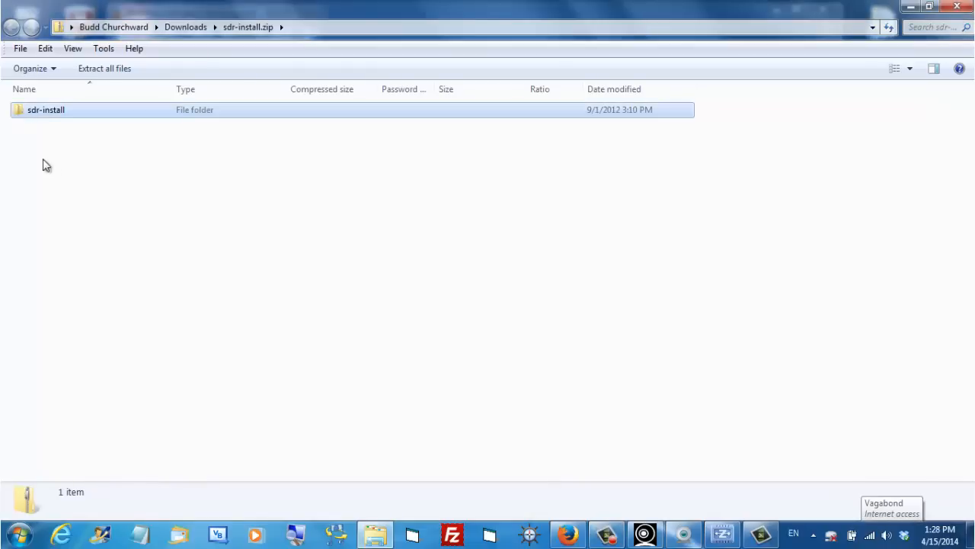
pyautogui.doubleClick(46, 110)
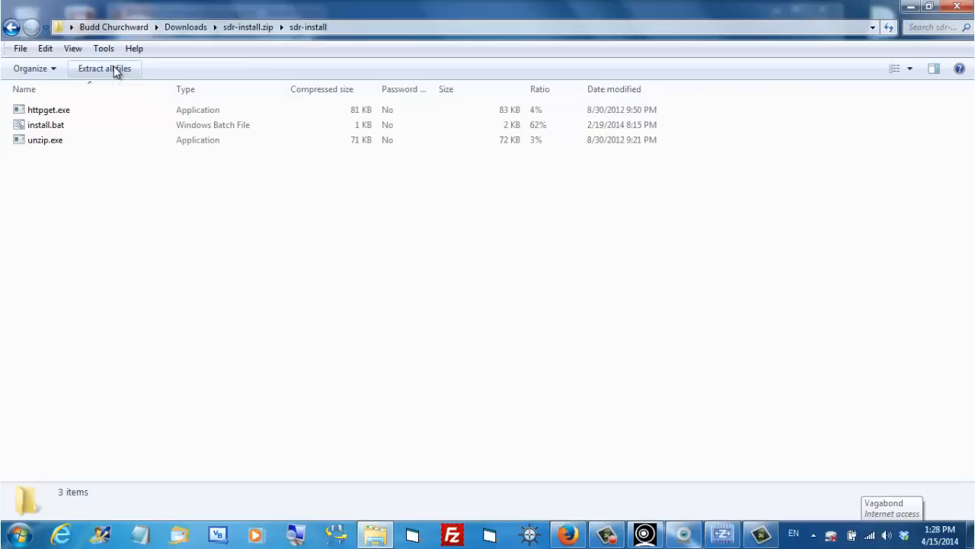
pyautogui.click(103, 67)
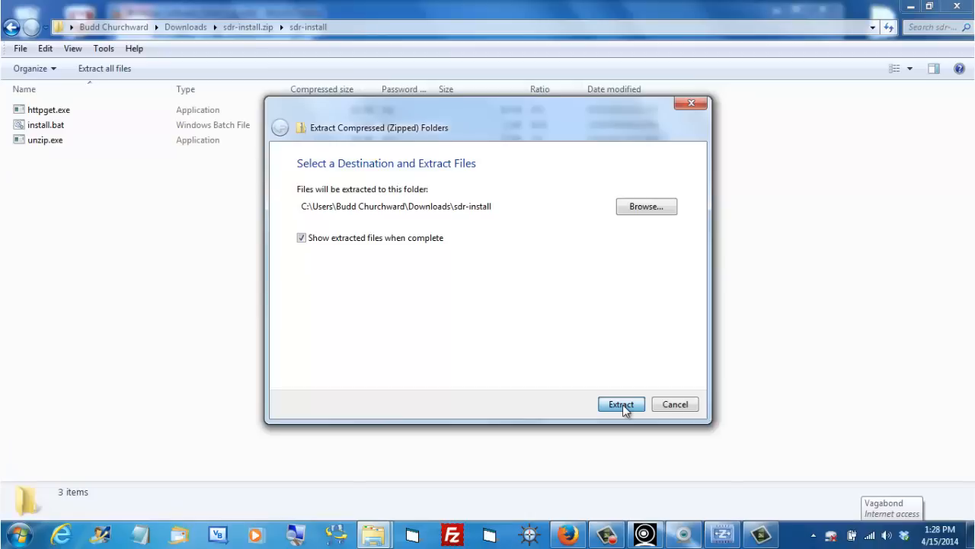
pyautogui.click(621, 404)
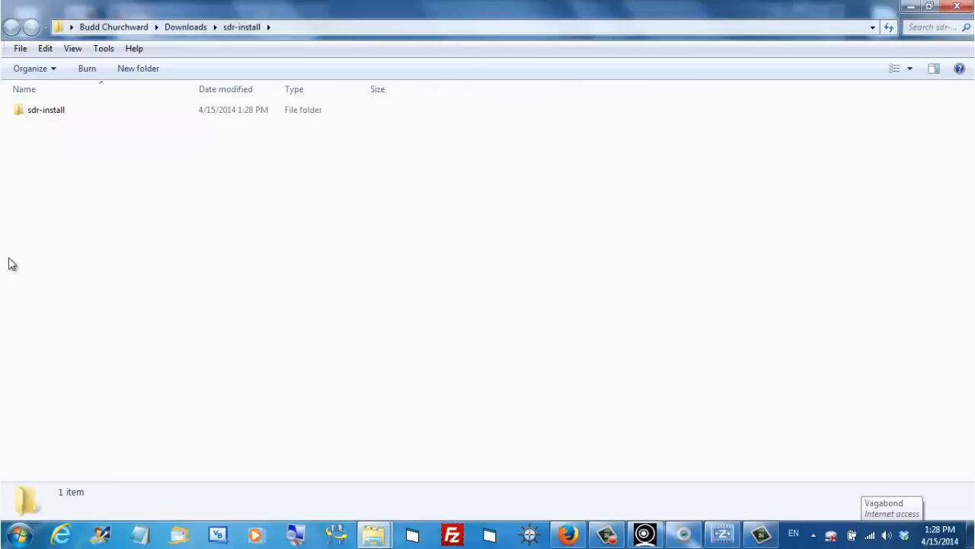
# - Enter the inner sdr-install folder and run its install.bat setup script
pyautogui.click(46, 110)
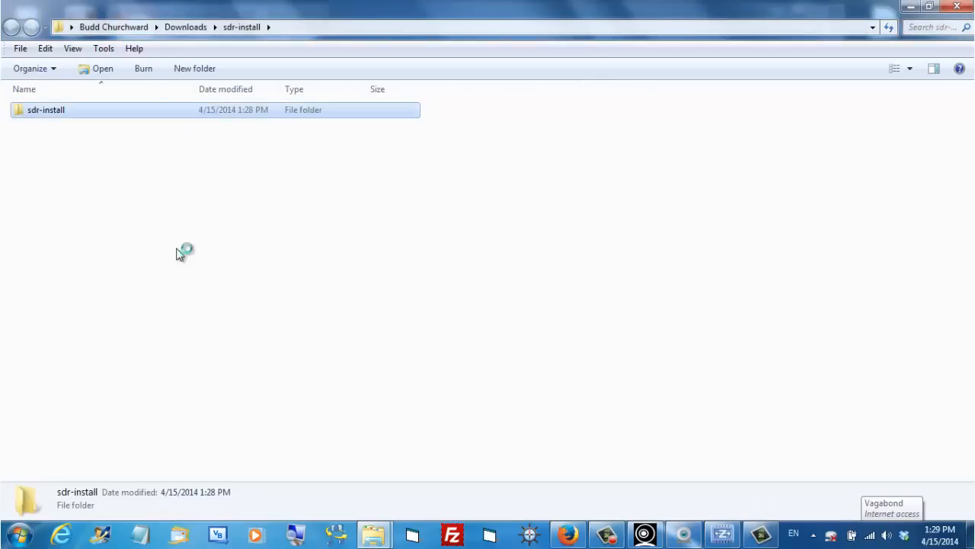
pyautogui.doubleClick(46, 110)
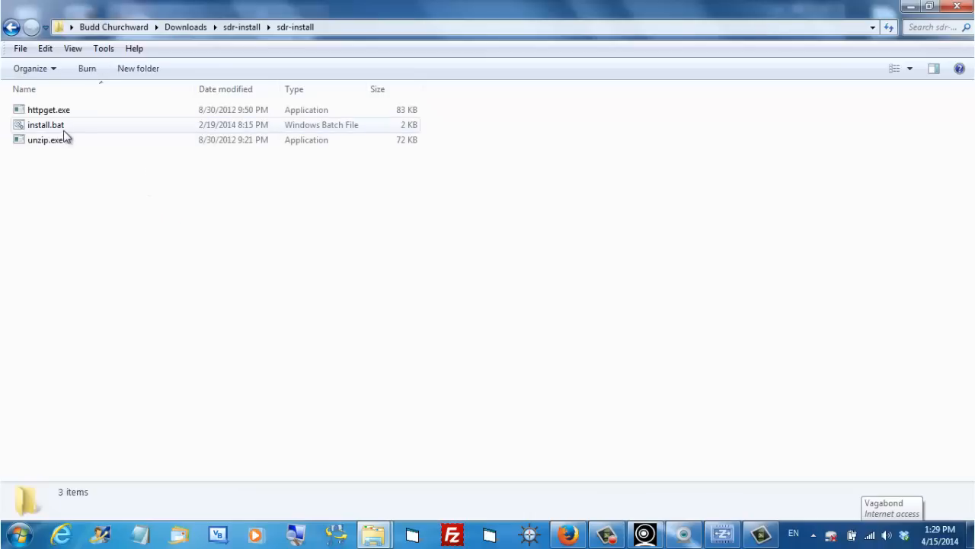
pyautogui.moveTo(46, 125)
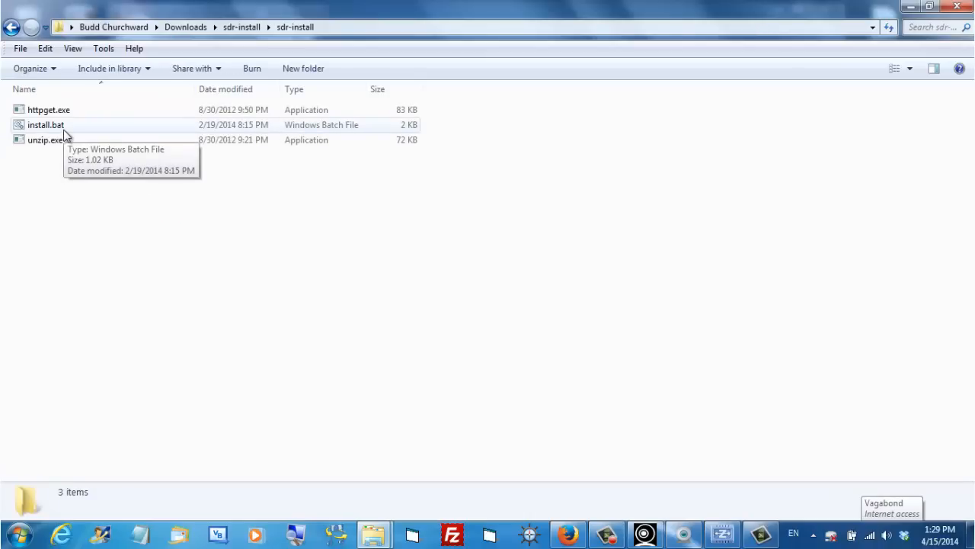
pyautogui.moveTo(18, 131)
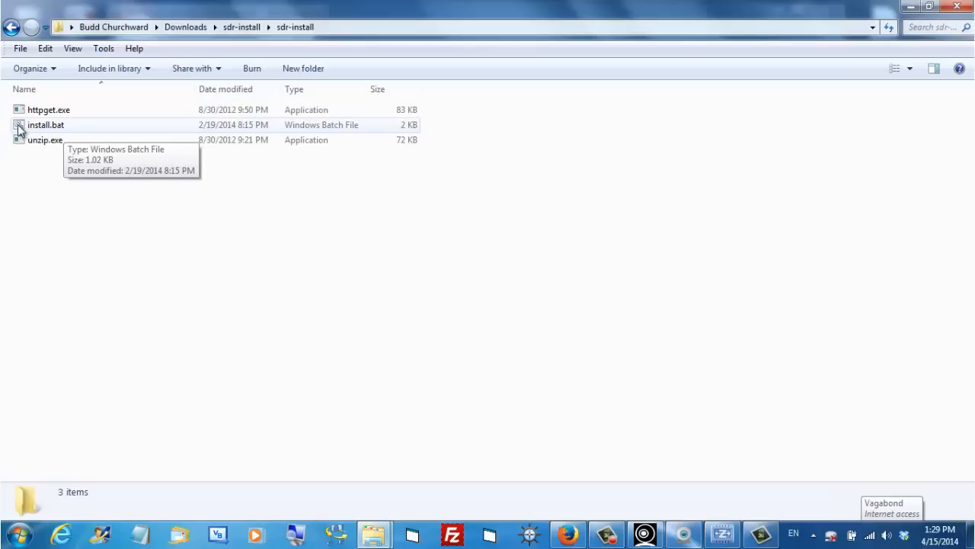
pyautogui.click(45, 125)
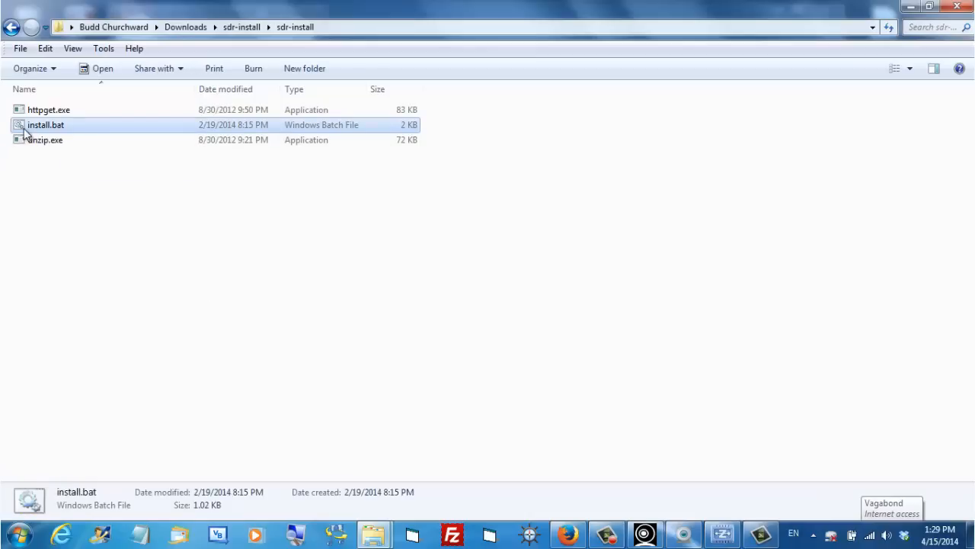
pyautogui.moveTo(42, 280)
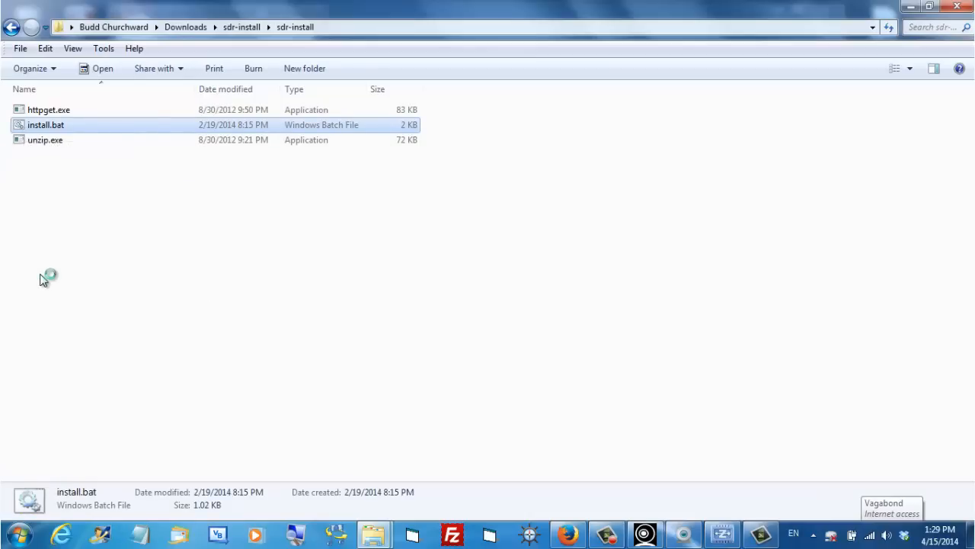
pyautogui.doubleClick(45, 124)
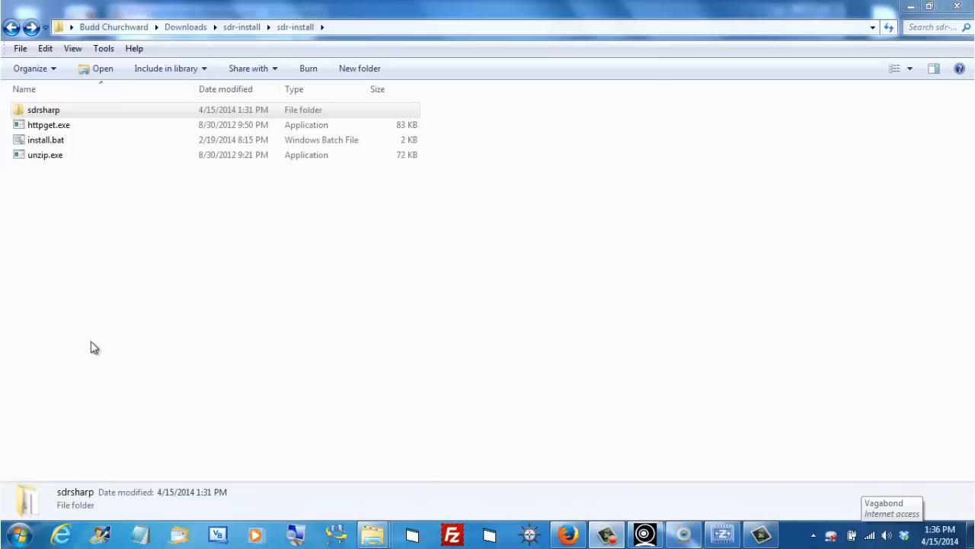
pyautogui.moveTo(119, 213)
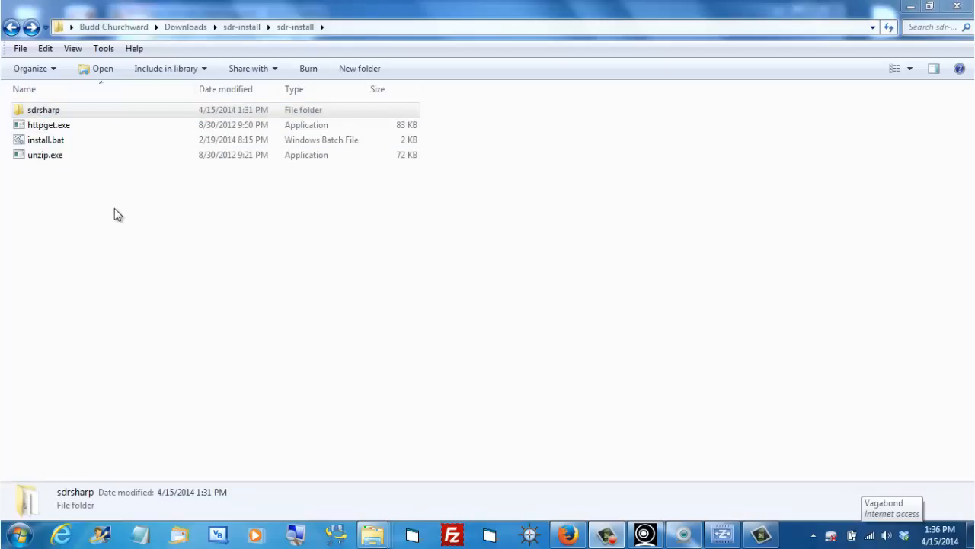
# - Enter the new sdrsharp folder and launch SDRSharp.exe
pyautogui.click(43, 110)
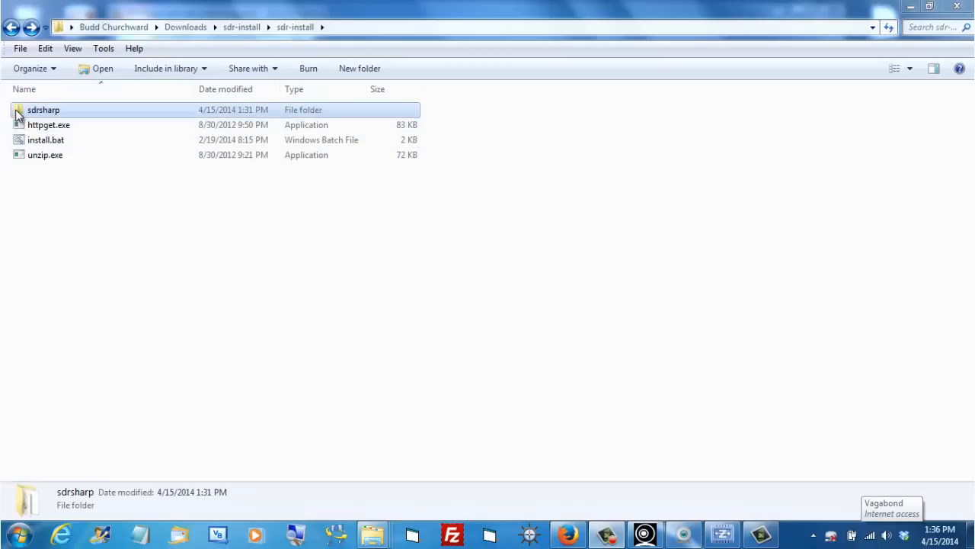
pyautogui.doubleClick(43, 110)
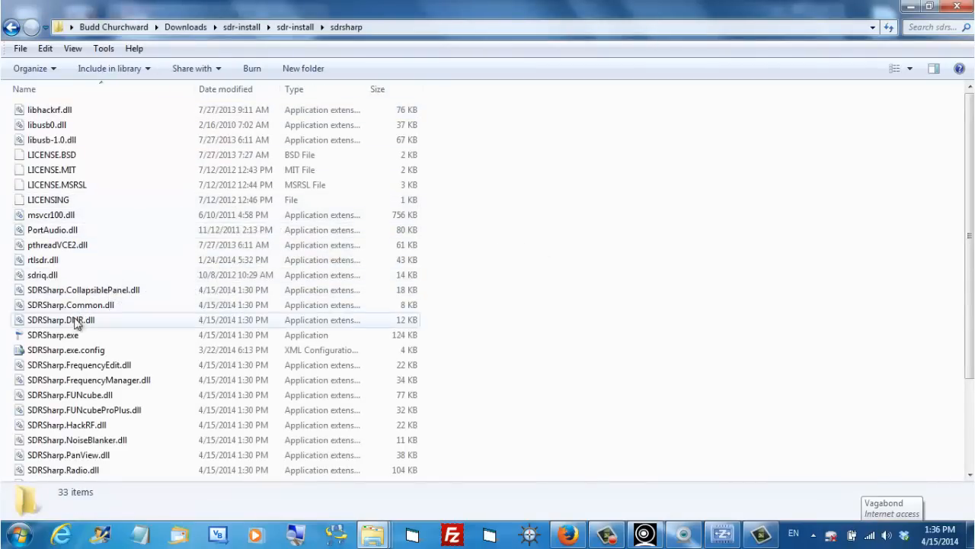
pyautogui.click(54, 336)
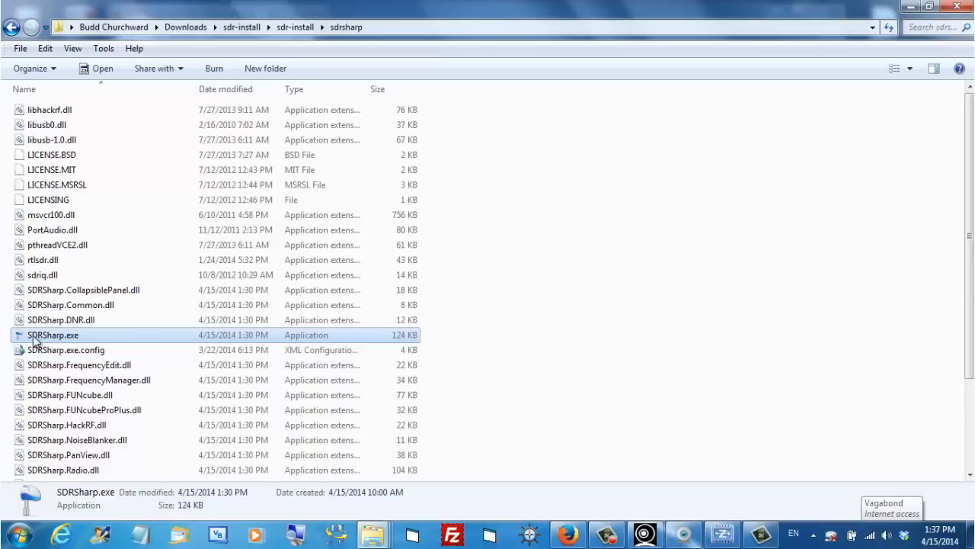
pyautogui.doubleClick(53, 335)
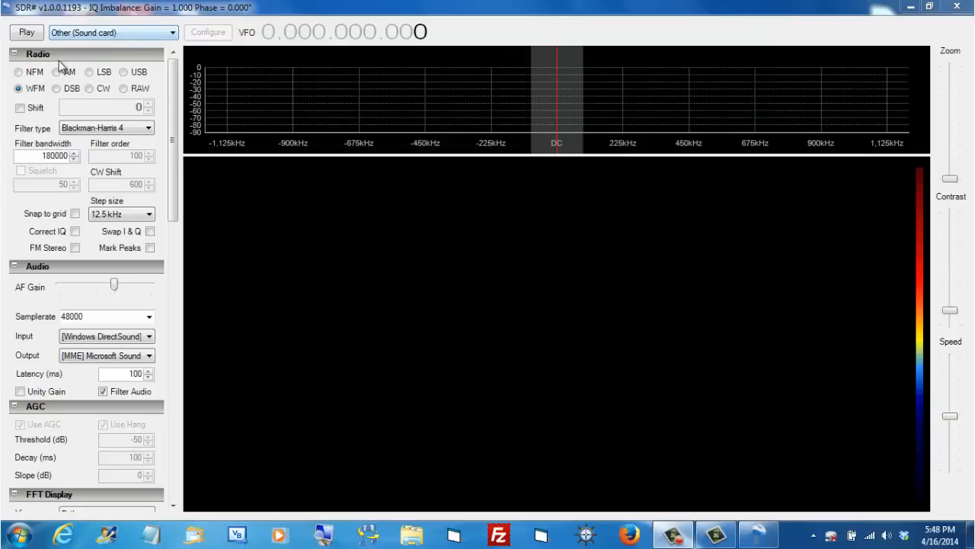
# - Dismiss the sound-card host error and choose RTL-SDR / USB as the signal source
pyautogui.click(26, 32)
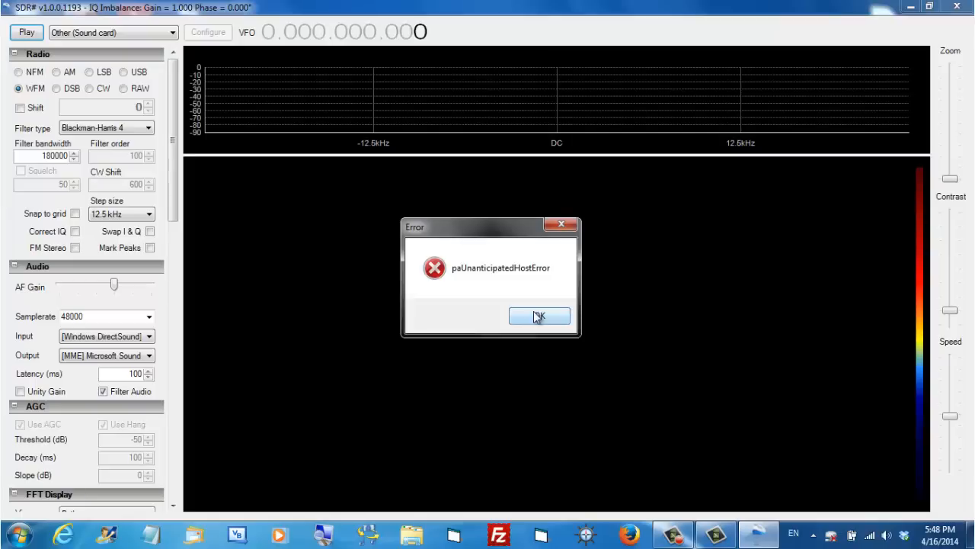
pyautogui.click(539, 316)
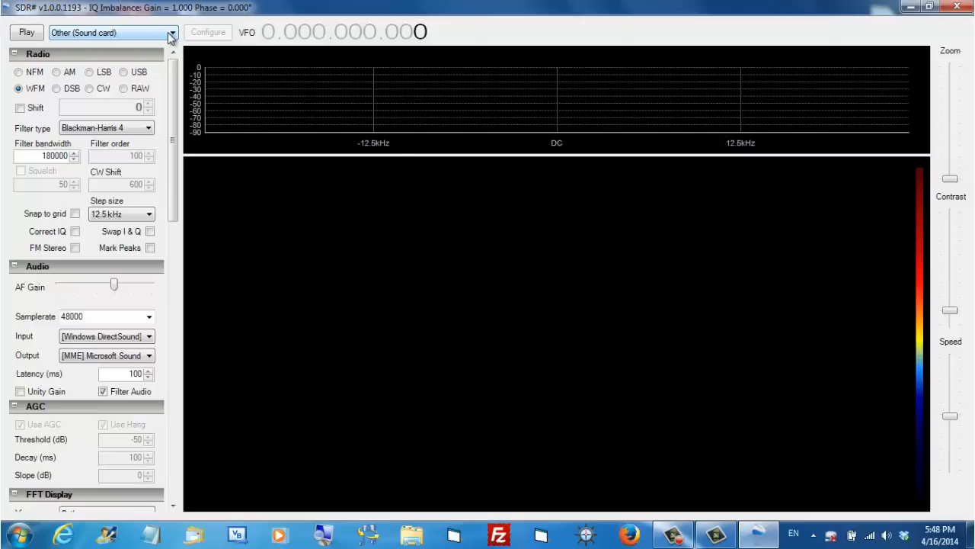
pyautogui.click(170, 32)
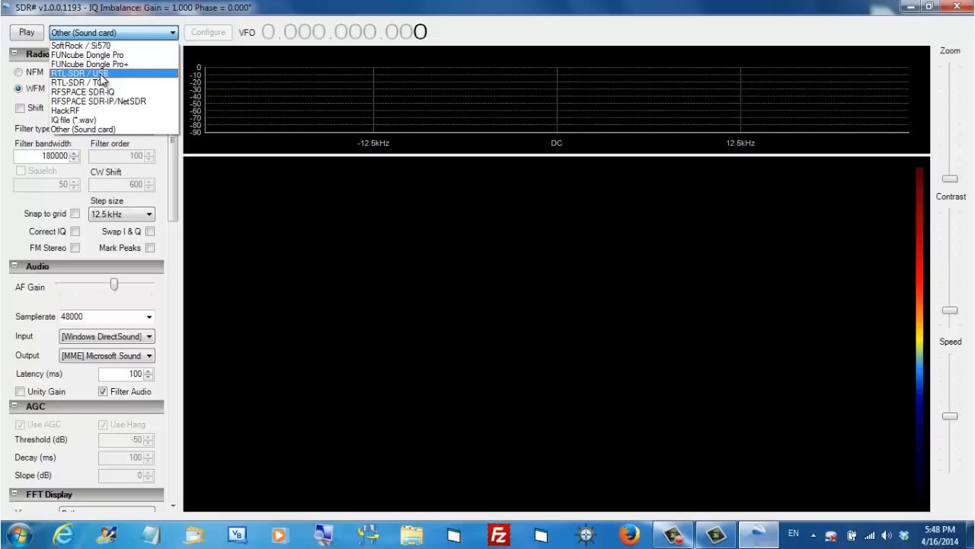
pyautogui.moveTo(104, 79)
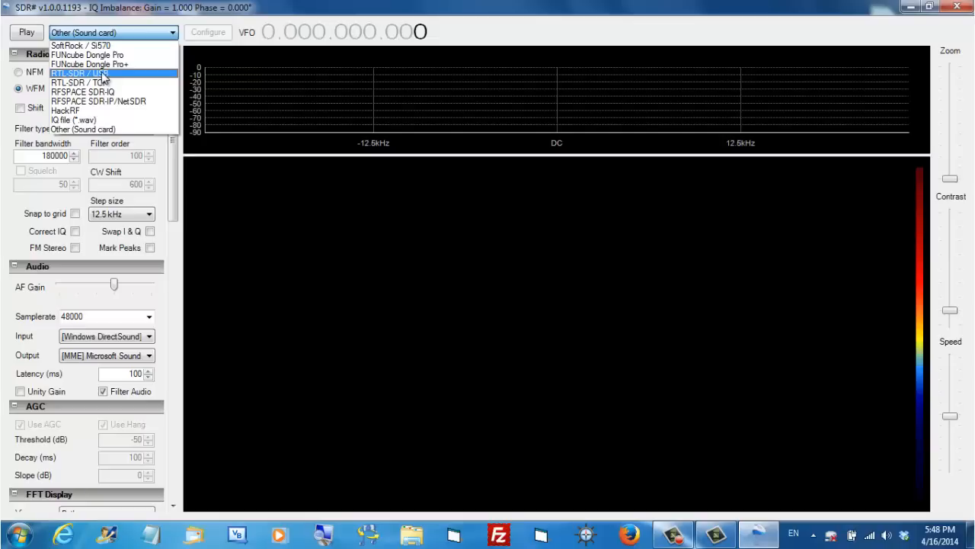
pyautogui.click(79, 73)
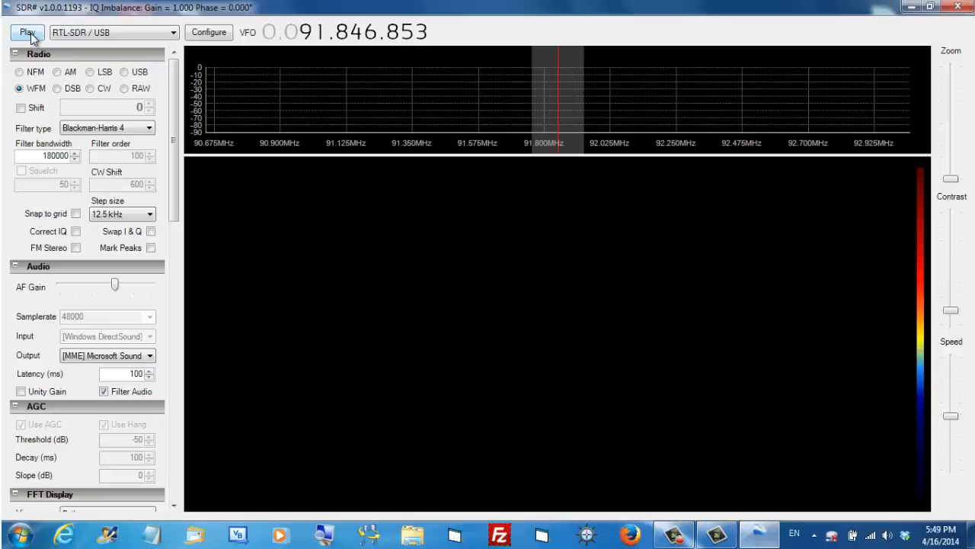
# - Start reception from the RTL-SDR dongle at about 91.846 MHz
pyautogui.click(29, 32)
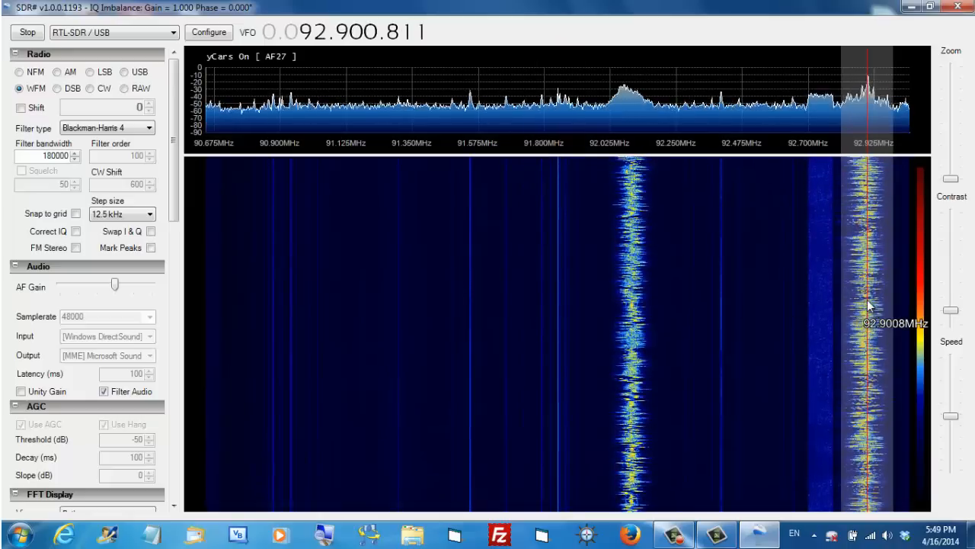
pyautogui.moveTo(692, 305)
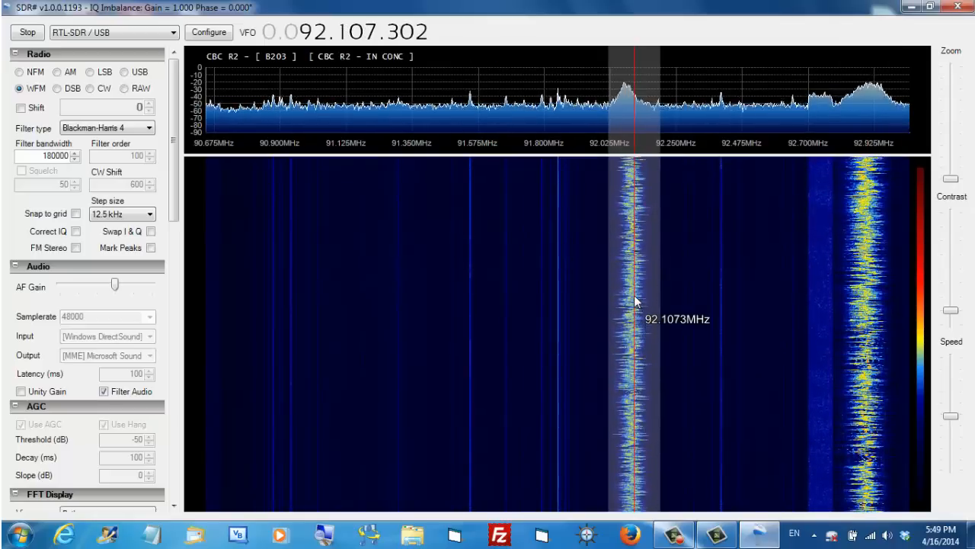
pyautogui.moveTo(471, 250)
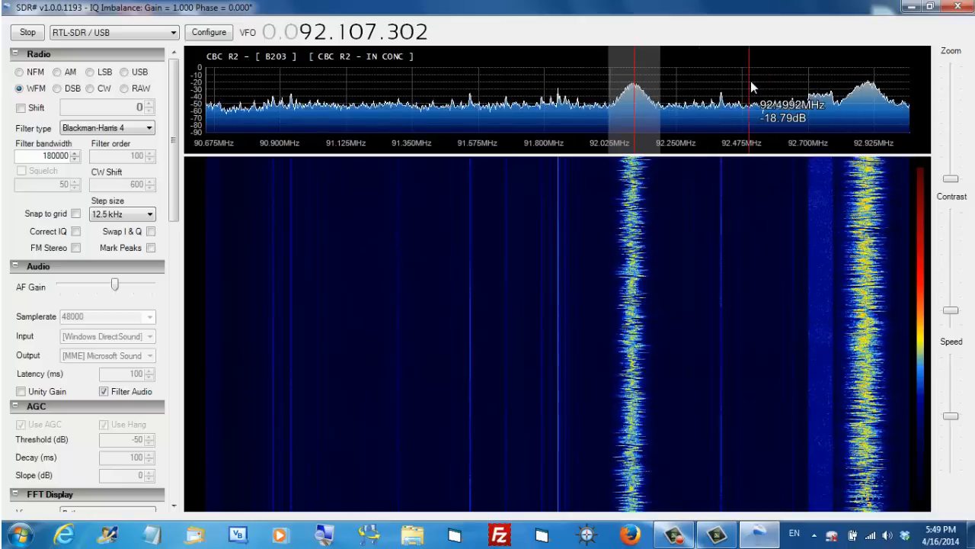
pyautogui.moveTo(323, 91)
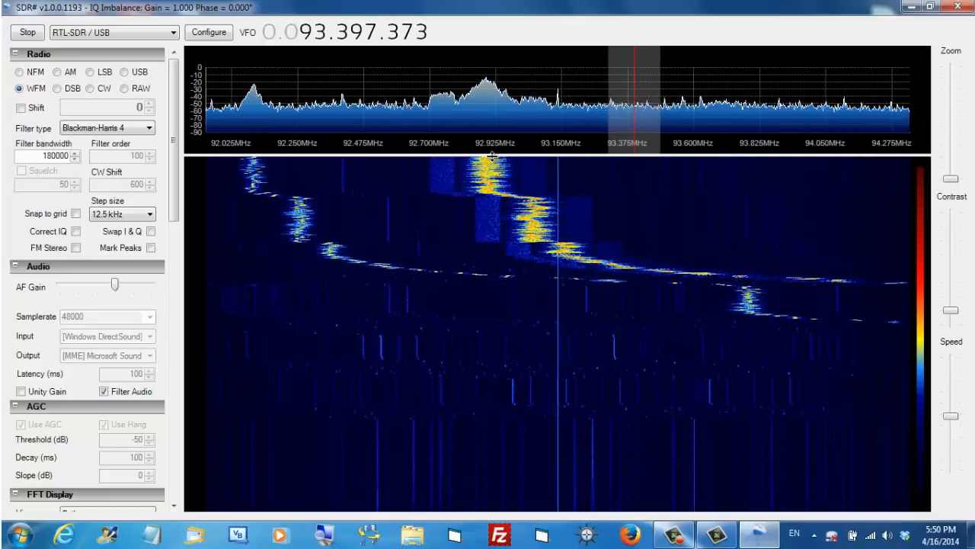
# - Tune to another broadcast station peak higher in the FM band, near 95.49 MHz
pyautogui.click(487, 171)
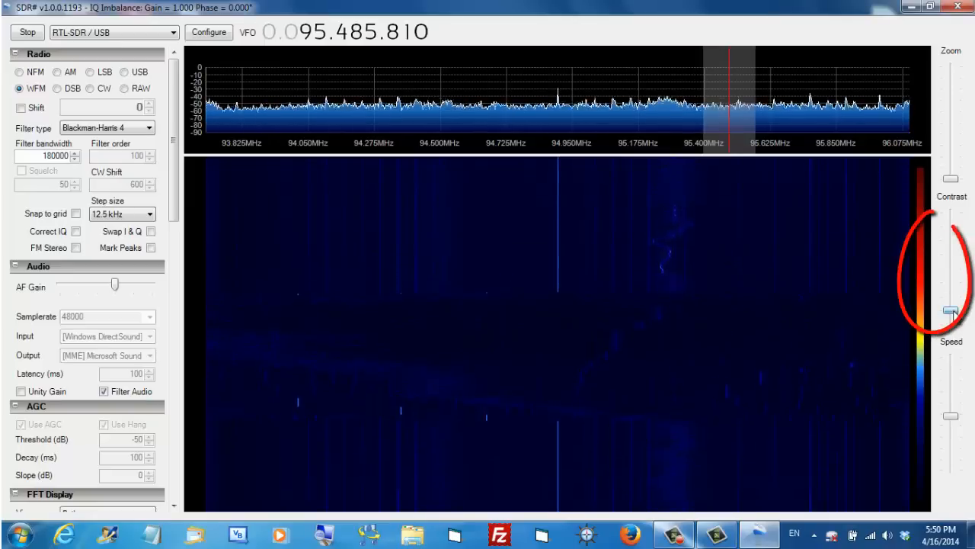
# - Adjust the waterfall display contrast slider for the signals near 104 MHz
pyautogui.moveTo(948, 311); pyautogui.dragTo(948, 273)
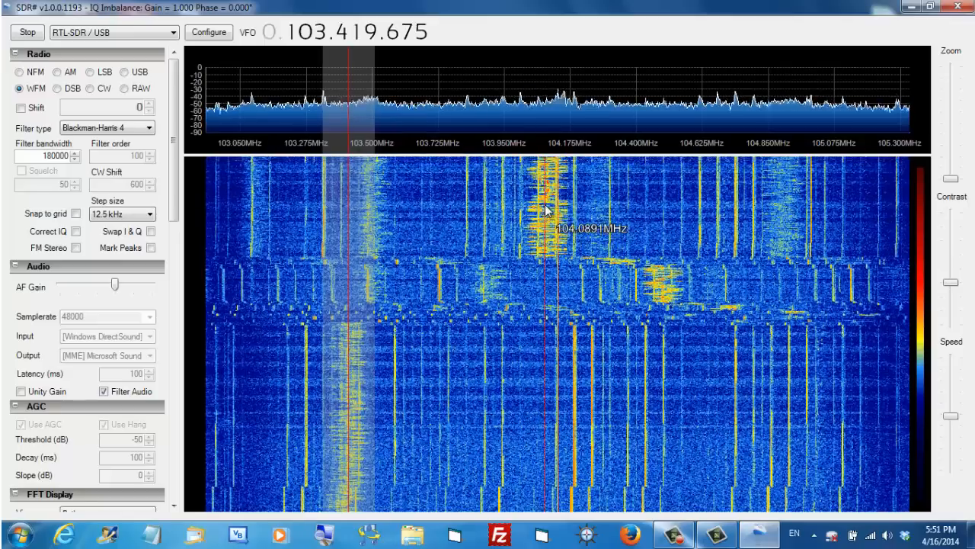
# - Retune the VFO to 104.900 MHz and lower the AF Gain listening volume
pyautogui.click(545, 210)
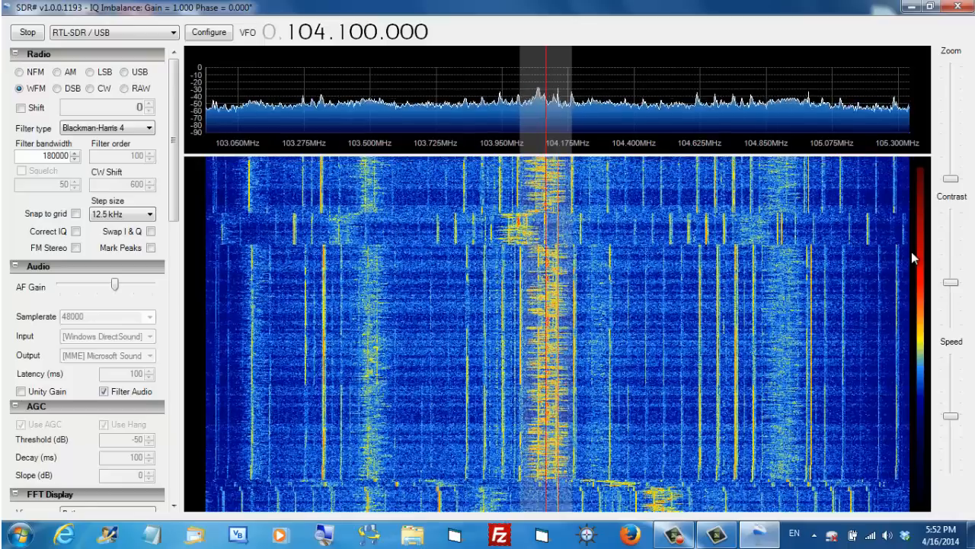
pyautogui.moveTo(861, 265)
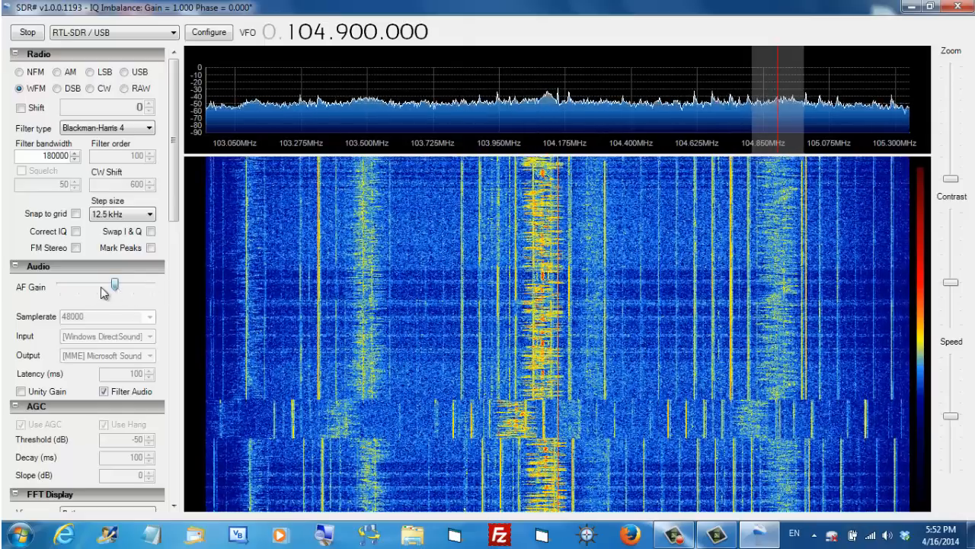
pyautogui.moveTo(112, 284); pyautogui.dragTo(60, 284)
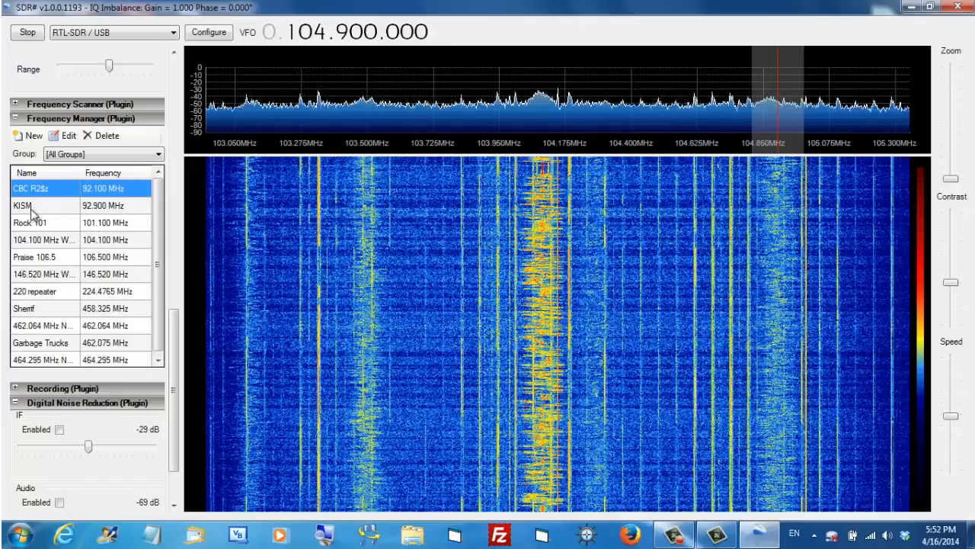
# - Jump to the saved KISM entry at 92.900 MHz and raise the AF Gain volume
pyautogui.doubleClick(23, 204)
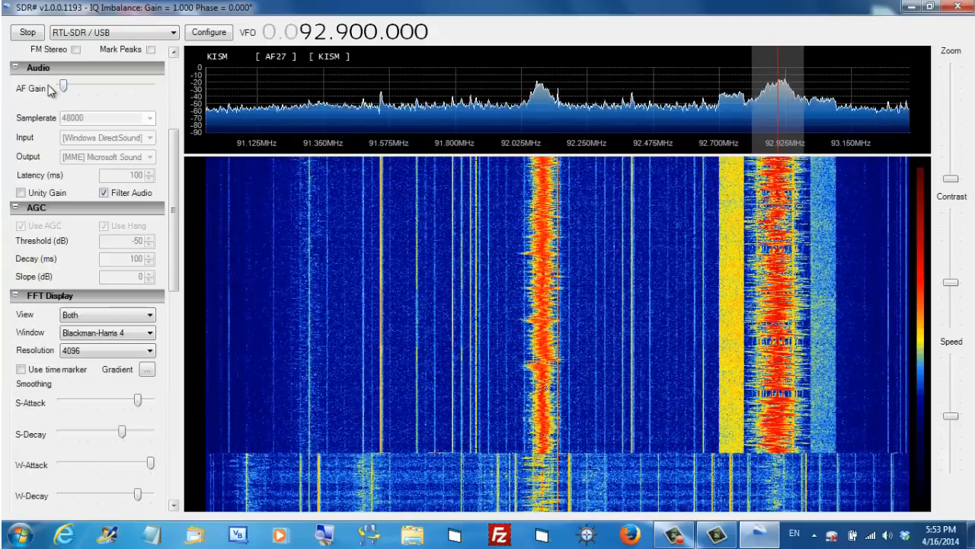
pyautogui.moveTo(67, 86); pyautogui.dragTo(89, 86)
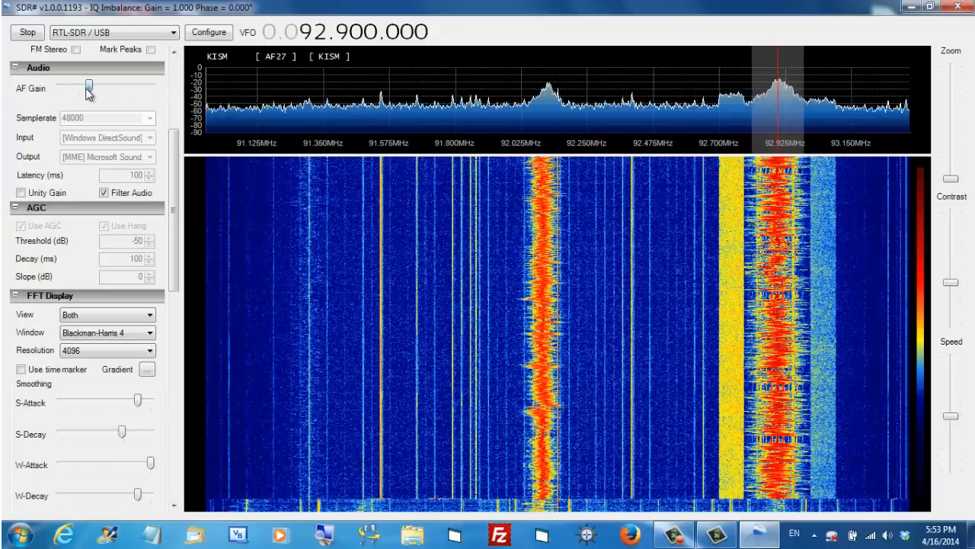
pyautogui.moveTo(87, 81); pyautogui.dragTo(102, 86)
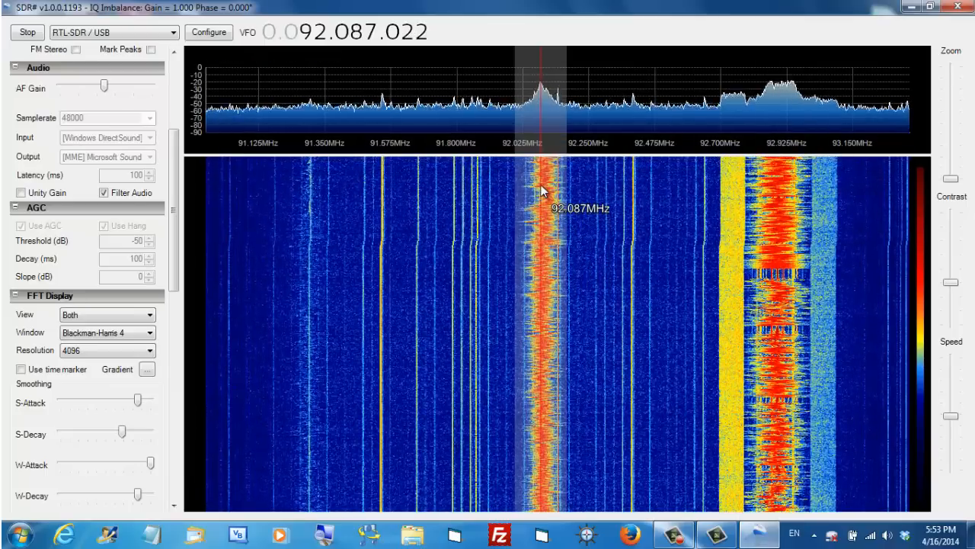
# - Scroll the side panel down toward the Frequency Manager station list
pyautogui.scroll(-3)
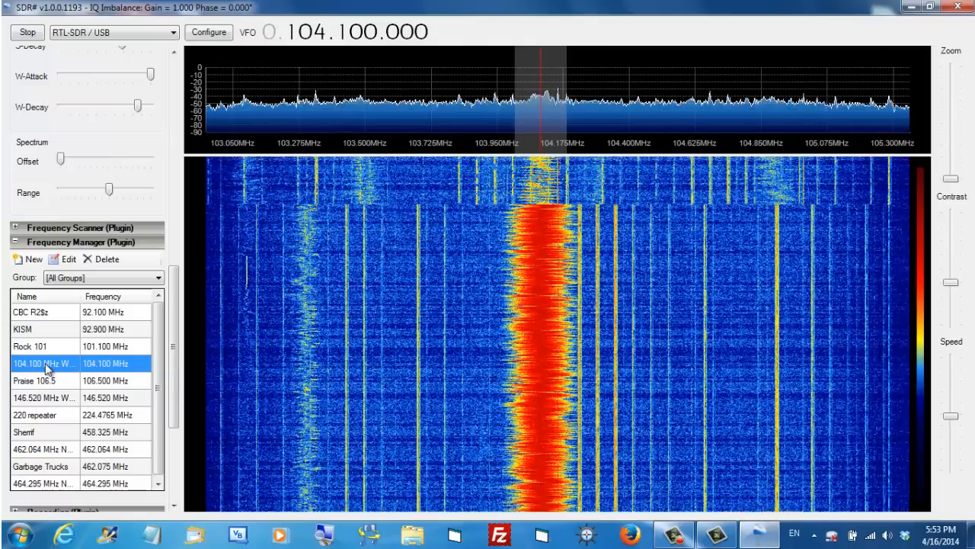
# - Switch from the saved Rock 101 entry at 101.100 MHz to CBC R2 at 92.100 MHz
pyautogui.doubleClick(30, 346)
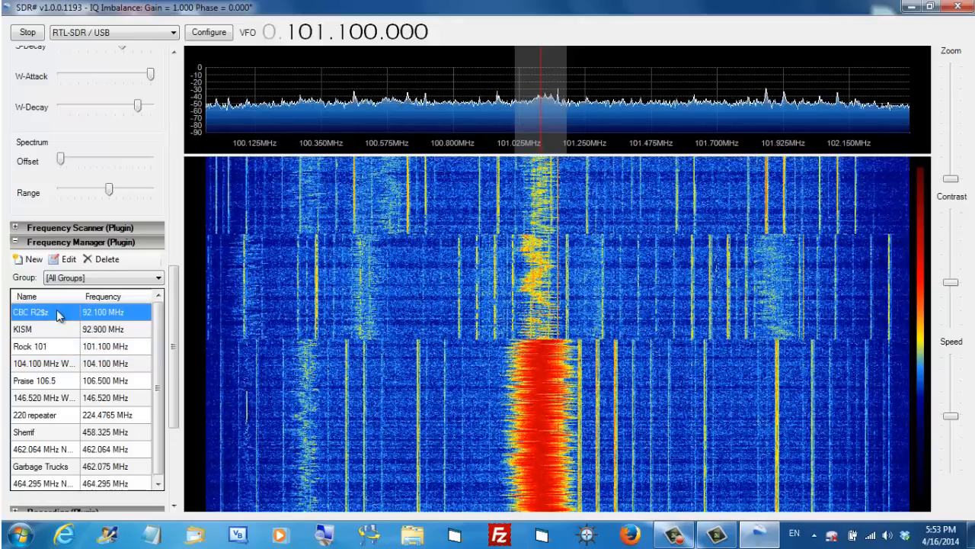
pyautogui.doubleClick(53, 311)
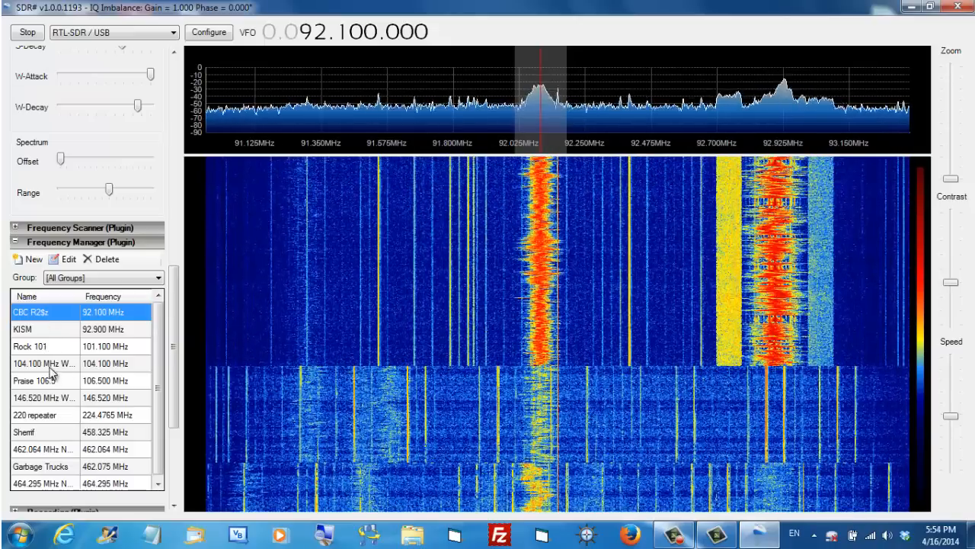
pyautogui.moveTo(362, 305)
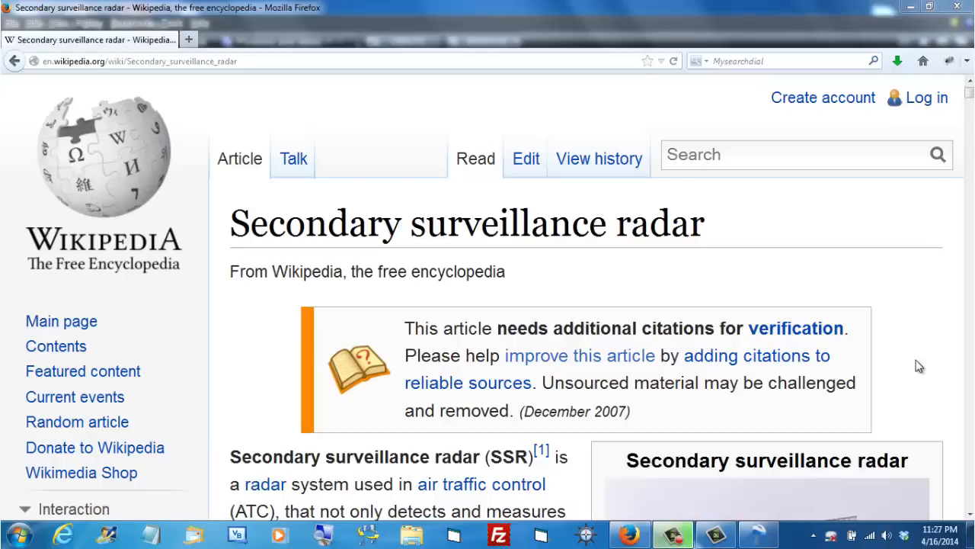
pyautogui.moveTo(968, 518)
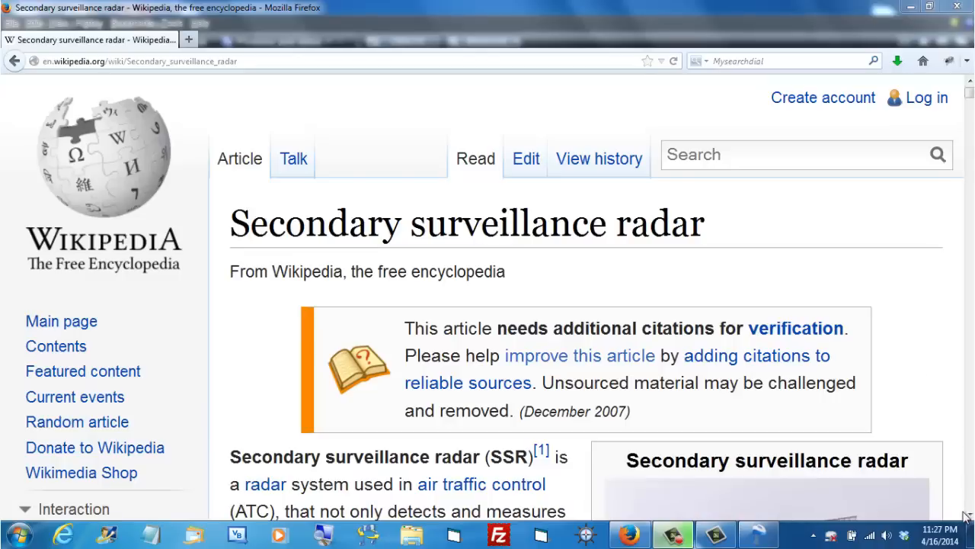
# - Scroll through the SSR introduction on interrogating transponders for identity and altitude
pyautogui.scroll(-3)
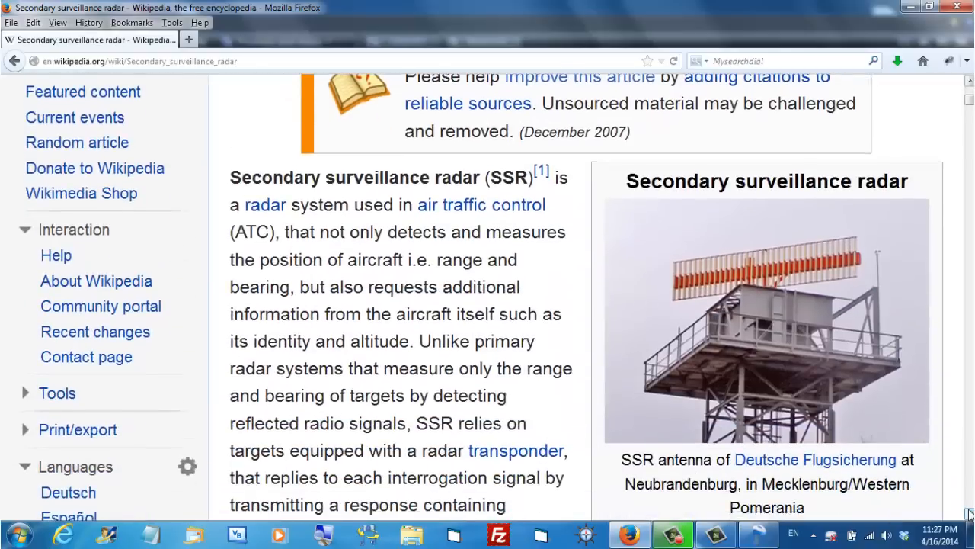
pyautogui.scroll(-3)
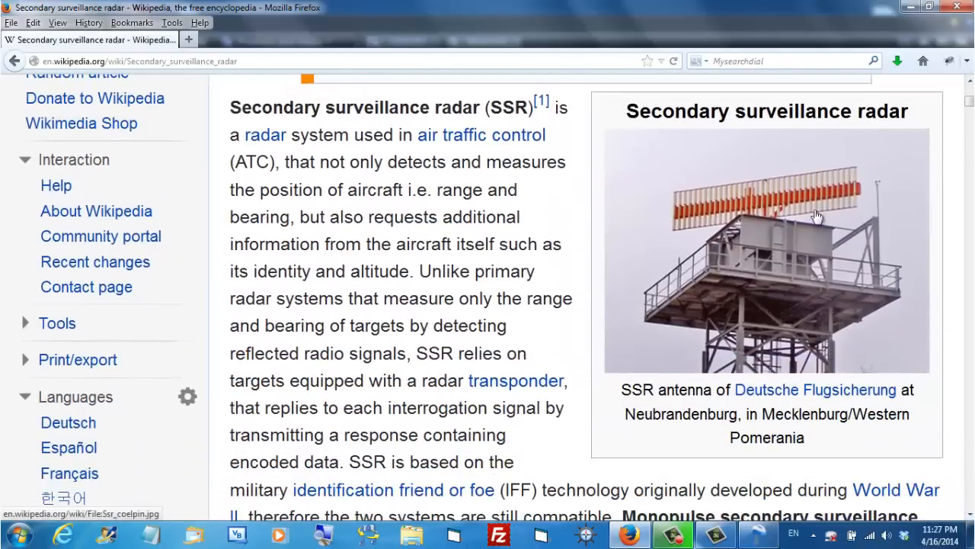
pyautogui.moveTo(716, 308)
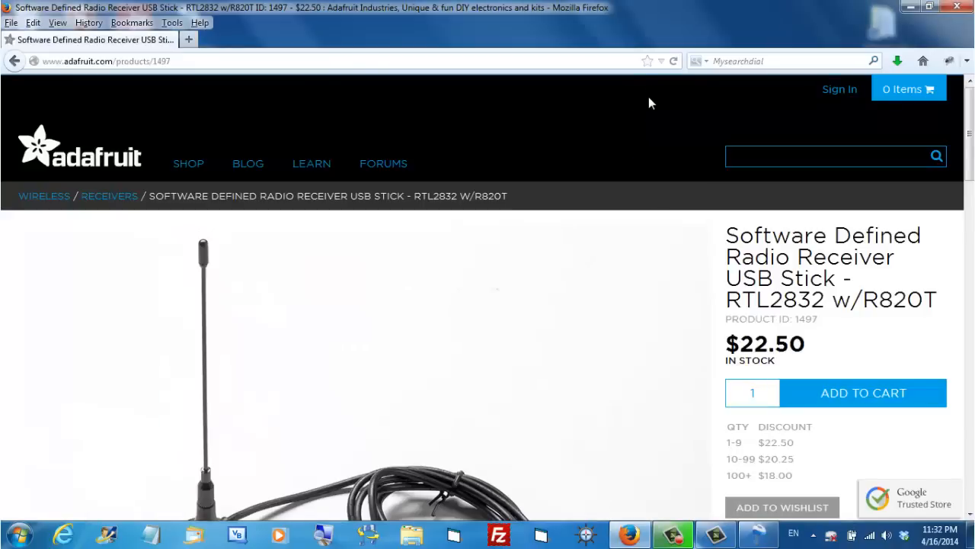
# - Scroll down the RTL2832 w/R820T USB stick page to the antenna photo
pyautogui.scroll(-3)
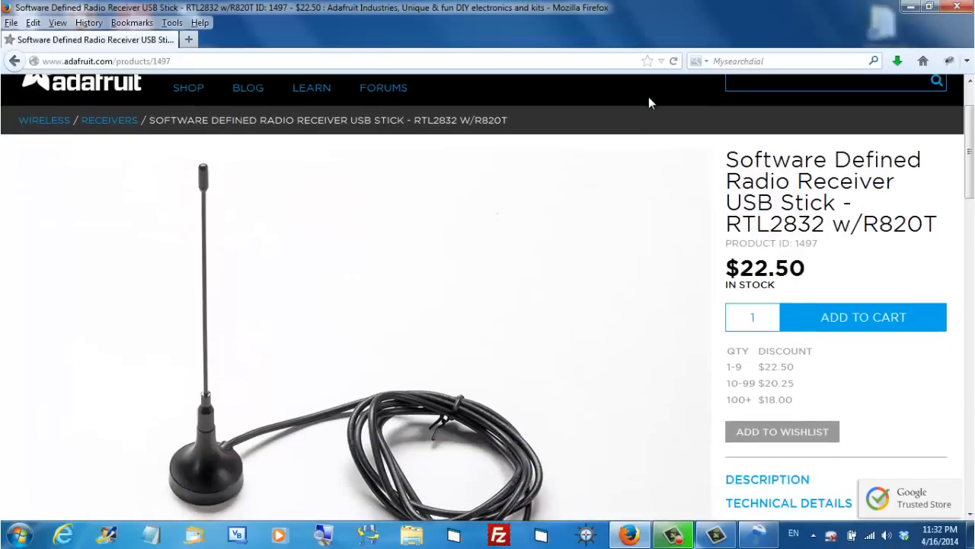
pyautogui.scroll(-3)
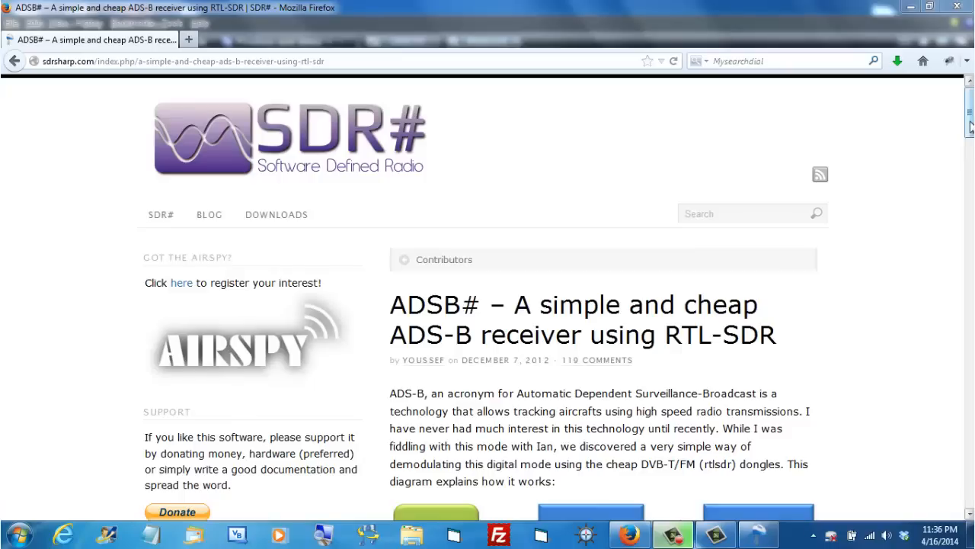
# - Scroll the ADSB# article down to the IQ data to ADS-B frame diagram
pyautogui.scroll(-3)
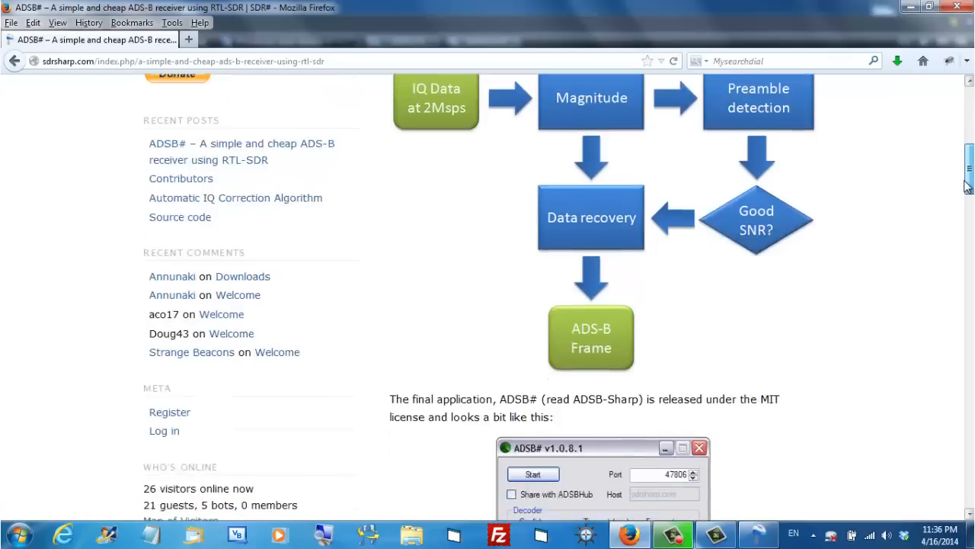
pyautogui.scroll(-3)
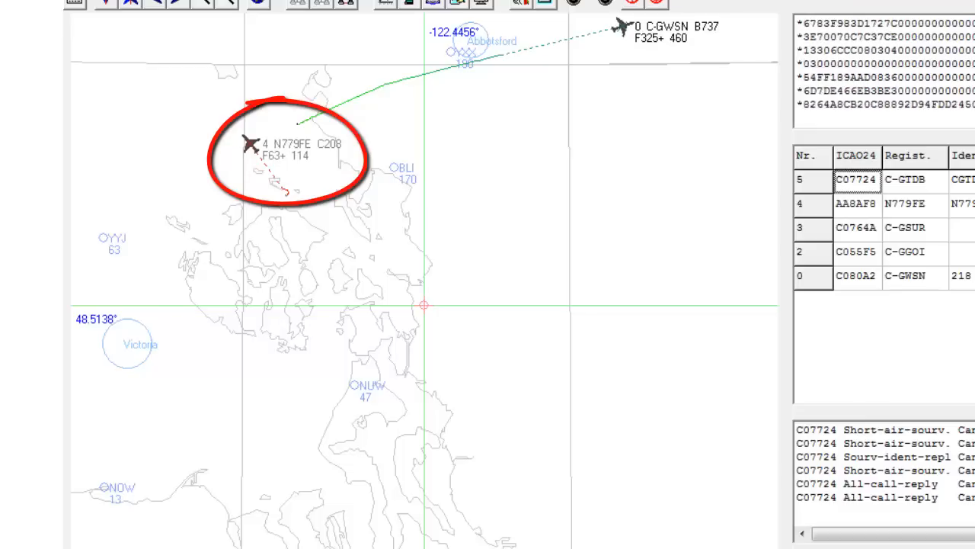
# - Leave the ADSB Scope aircraft plot and bring up the Google home page
pyautogui.click(252, 144)
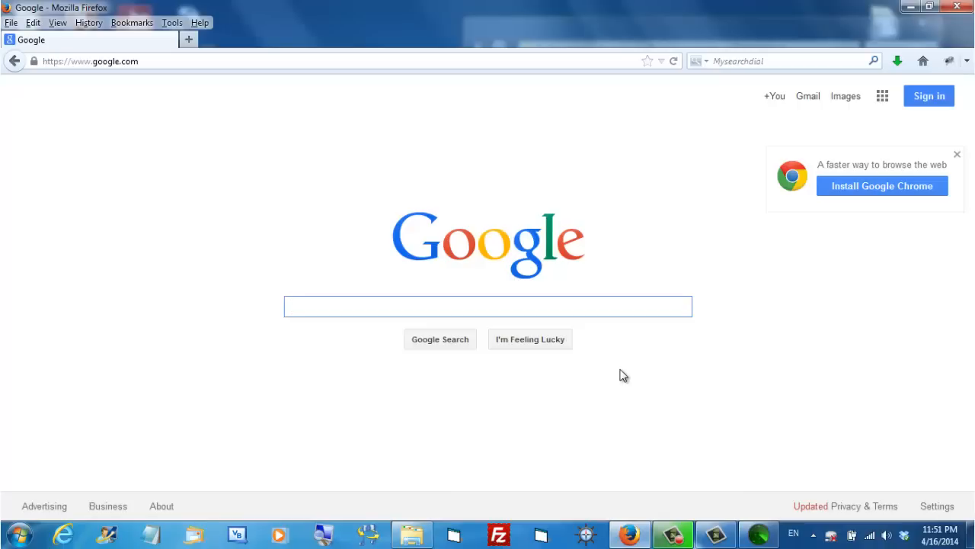
# - Search Google for the aircraft registration N779FE and show its results
pyautogui.write('N77')
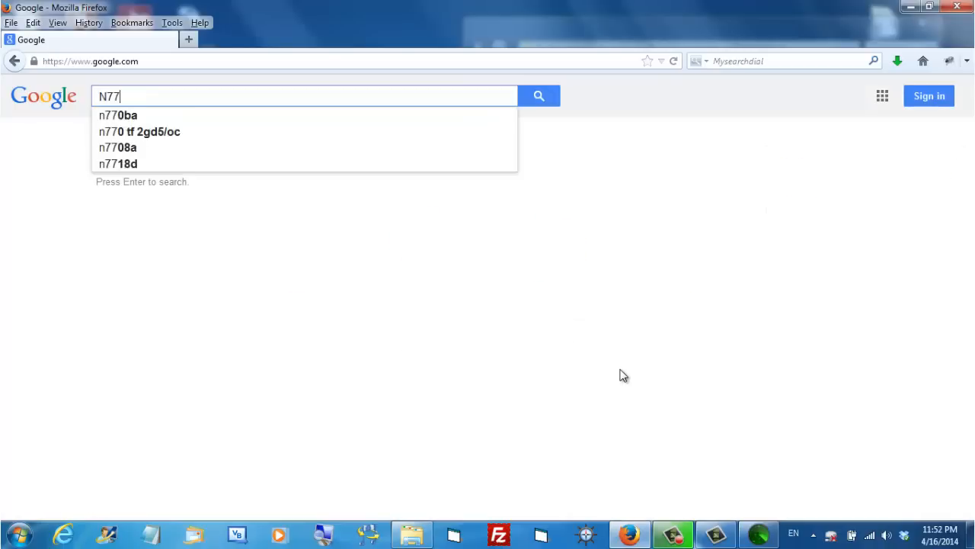
pyautogui.write('9FE')
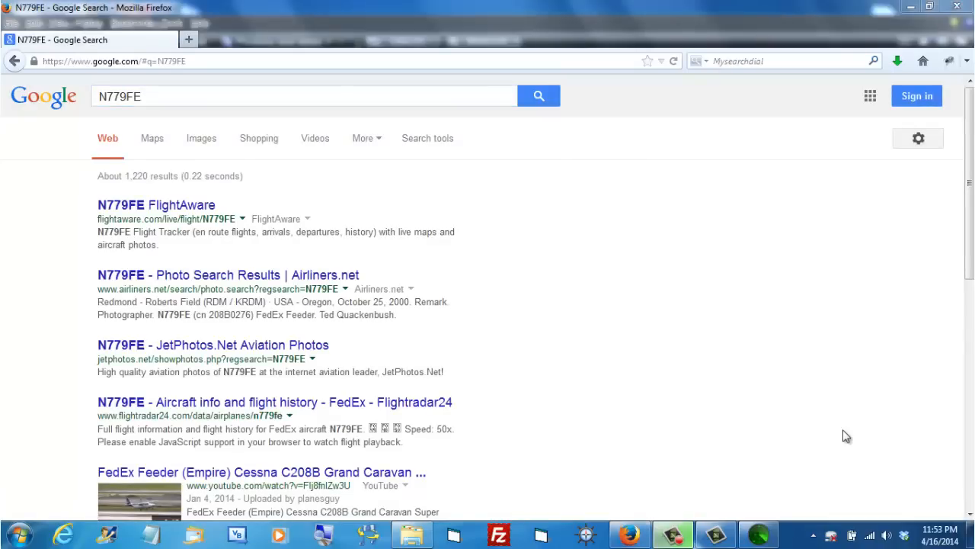
pyautogui.moveTo(183, 360)
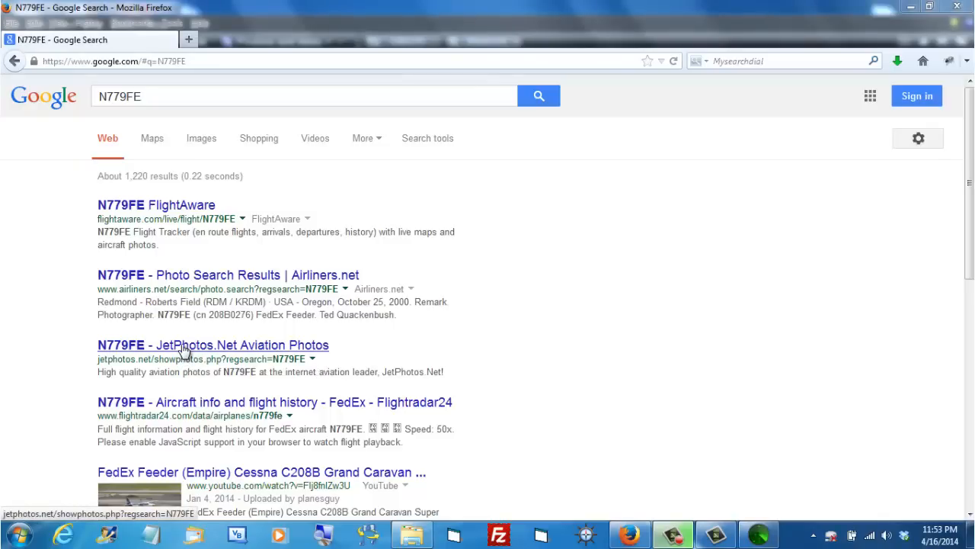
# - From the JetPhotos.net result, load the full-size photo of FedEx Feeder Cessna 208B N779FE
pyautogui.click(213, 345)
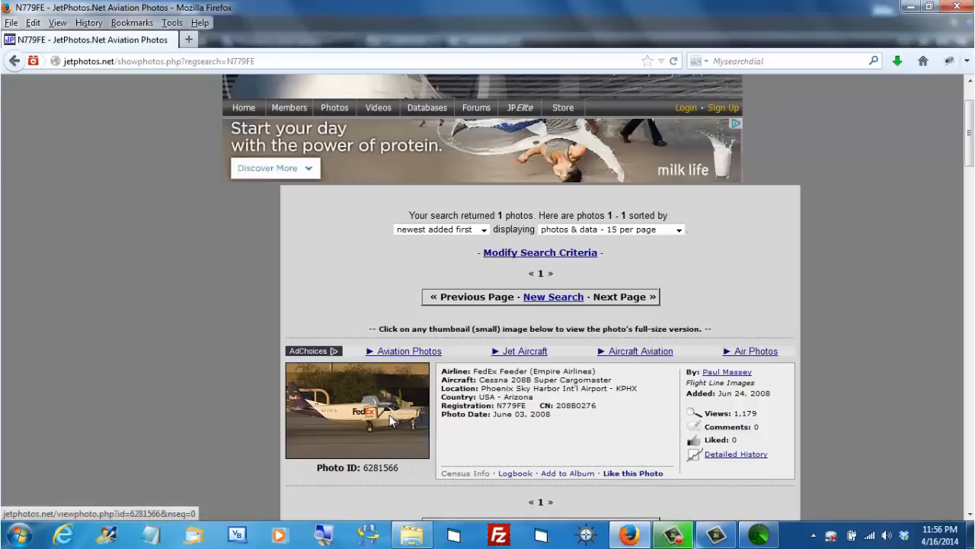
pyautogui.click(356, 410)
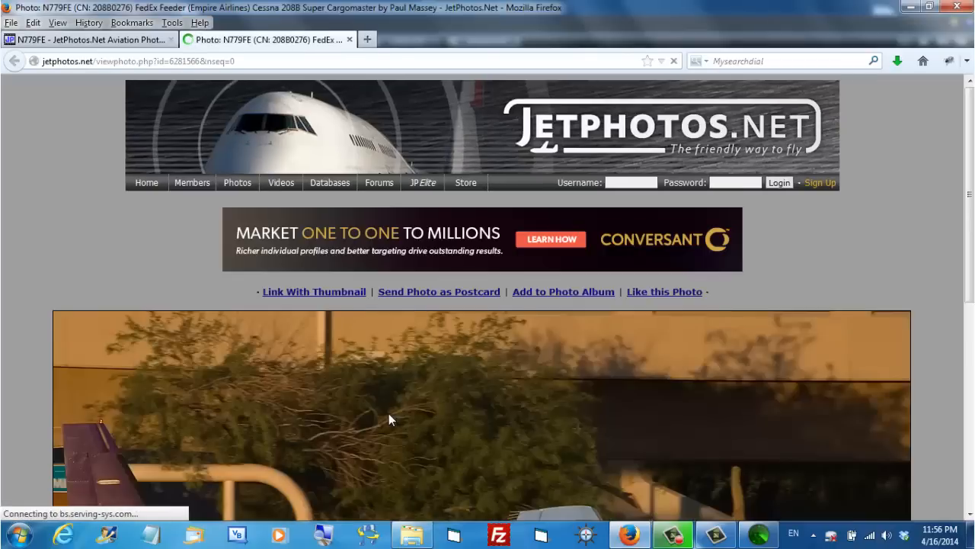